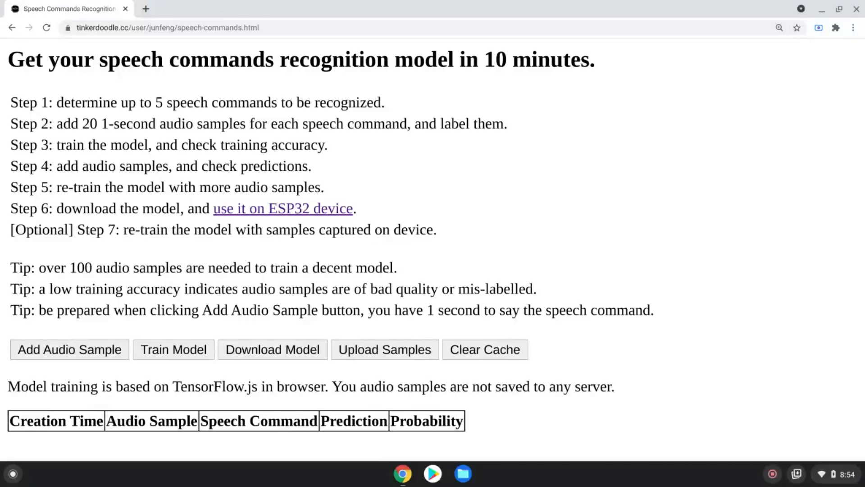
mouse_move(715, 319)
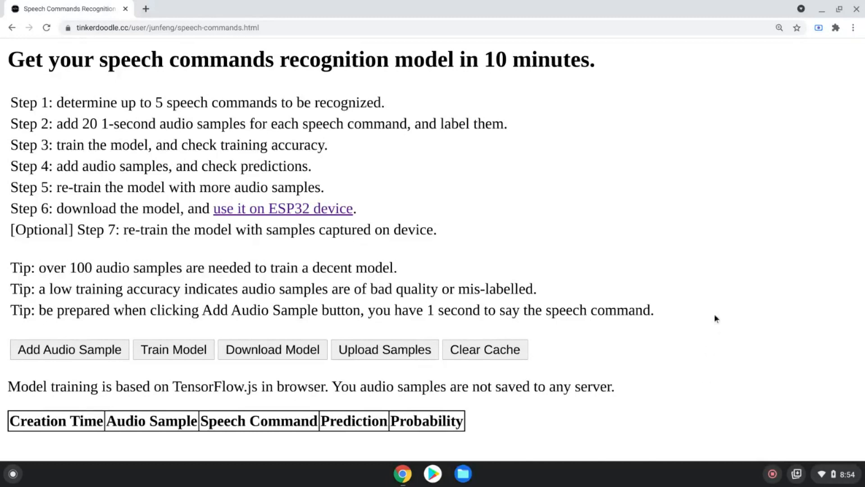
mouse_move(401, 92)
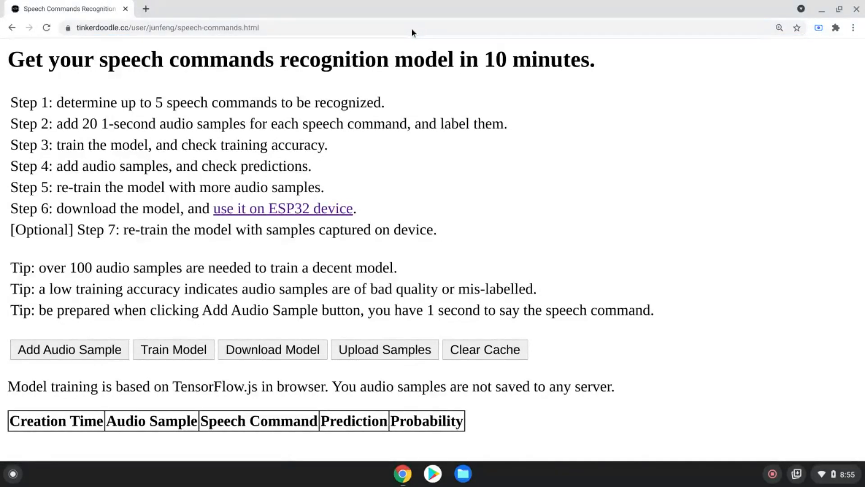
mouse_move(634, 267)
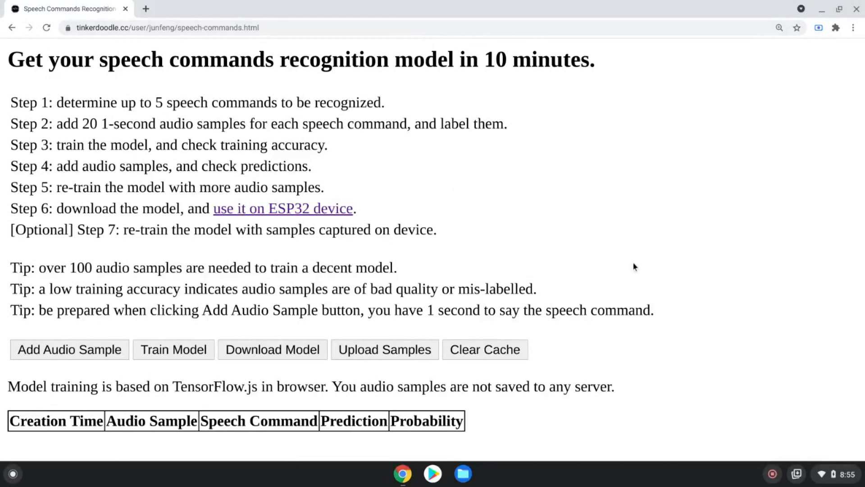
mouse_move(533, 237)
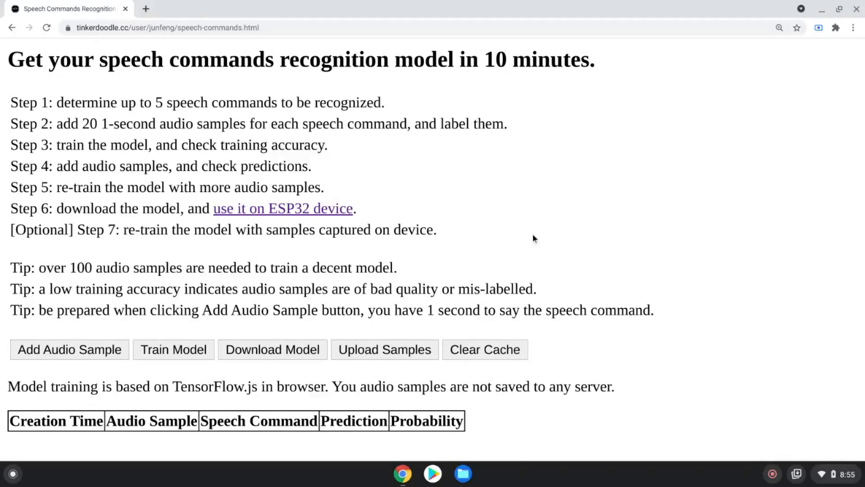
mouse_move(574, 244)
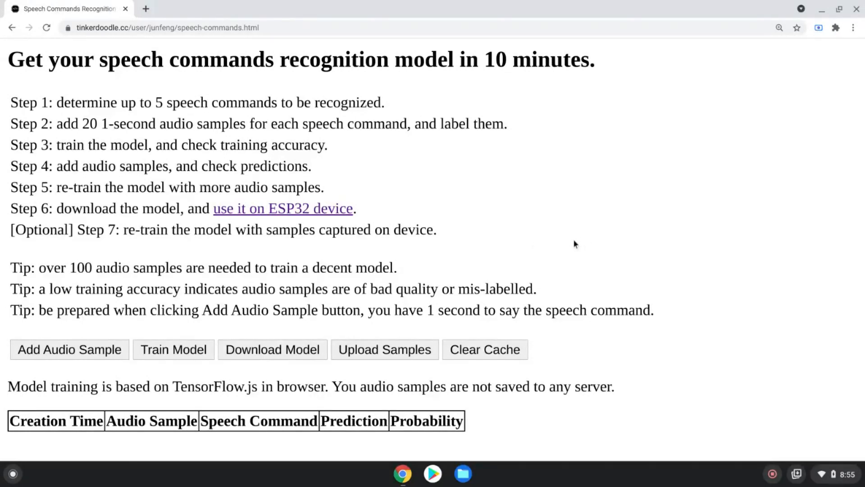
mouse_move(557, 270)
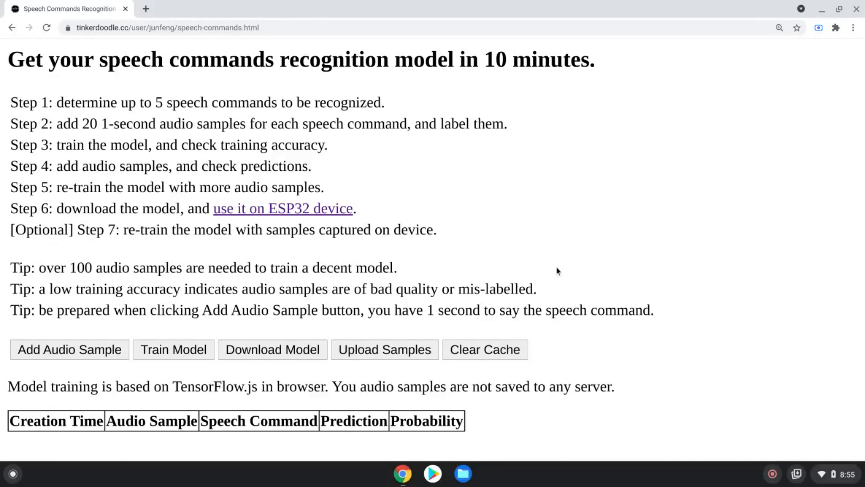
mouse_move(544, 270)
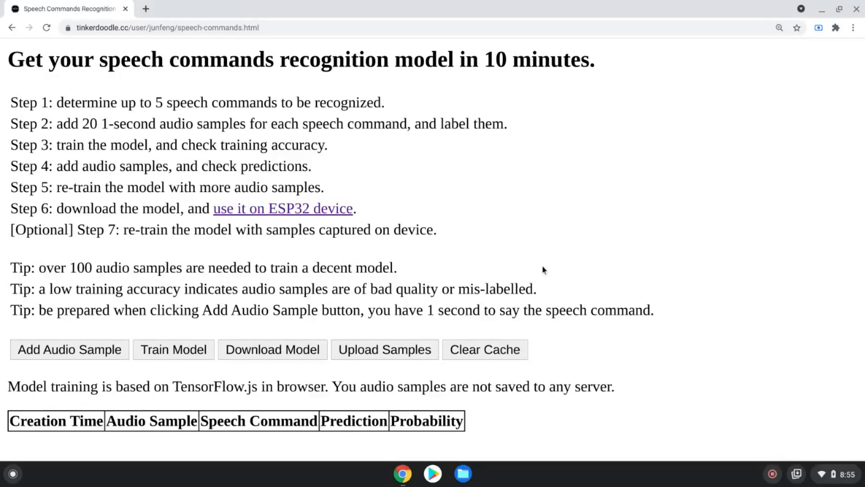
mouse_move(182, 325)
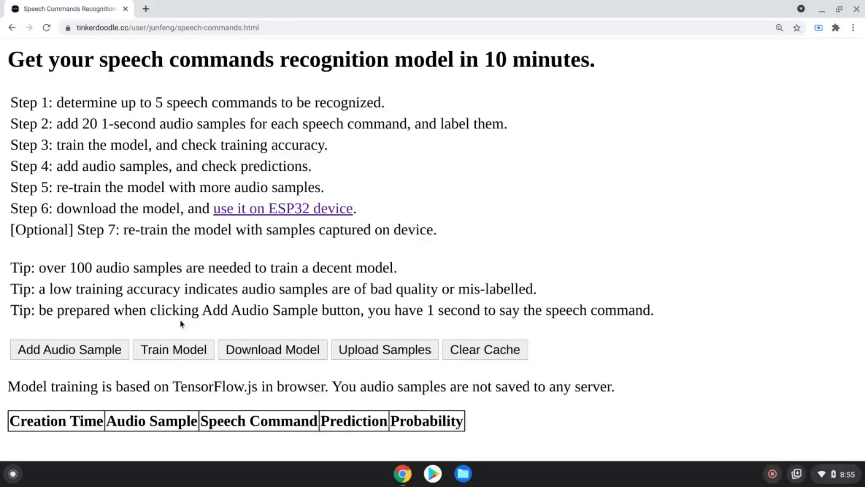
mouse_move(69, 349)
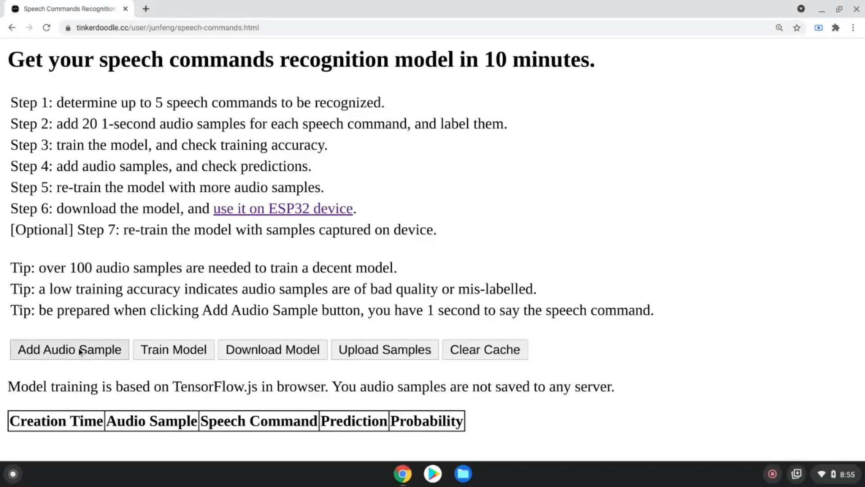
Step: Allow microphone access, record several one-second audio samples, and play one back to check it
left_click(69, 349)
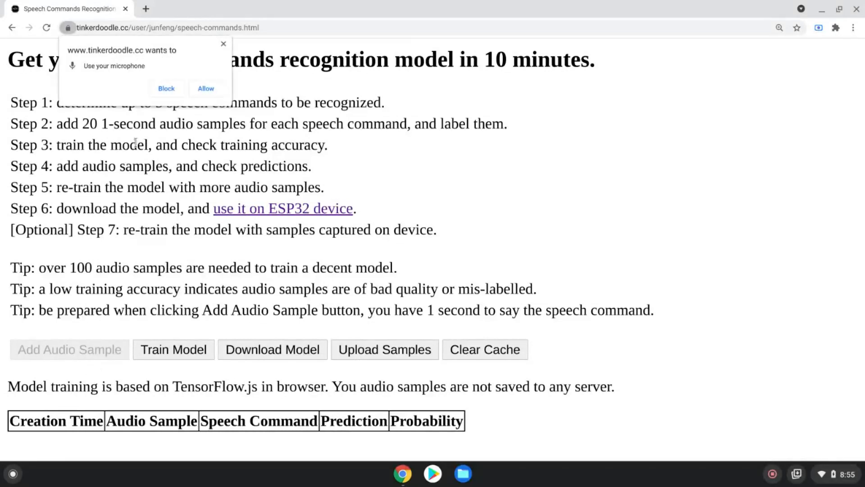
left_click(206, 88)
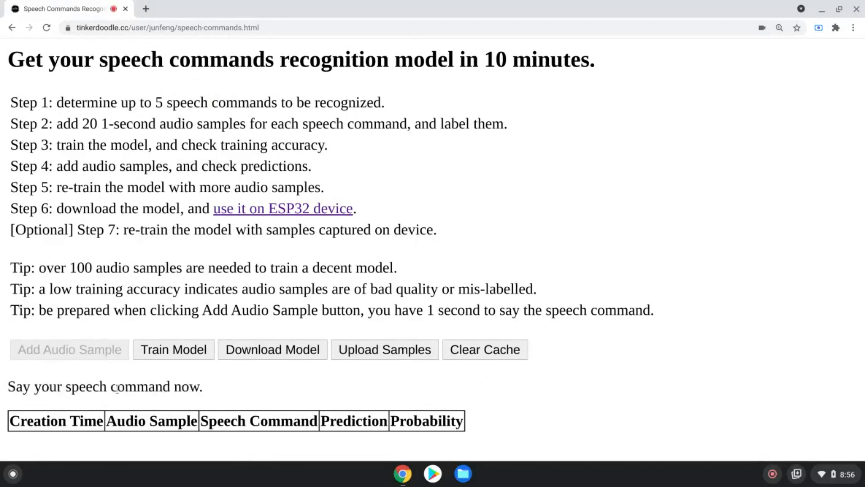
left_click(69, 349)
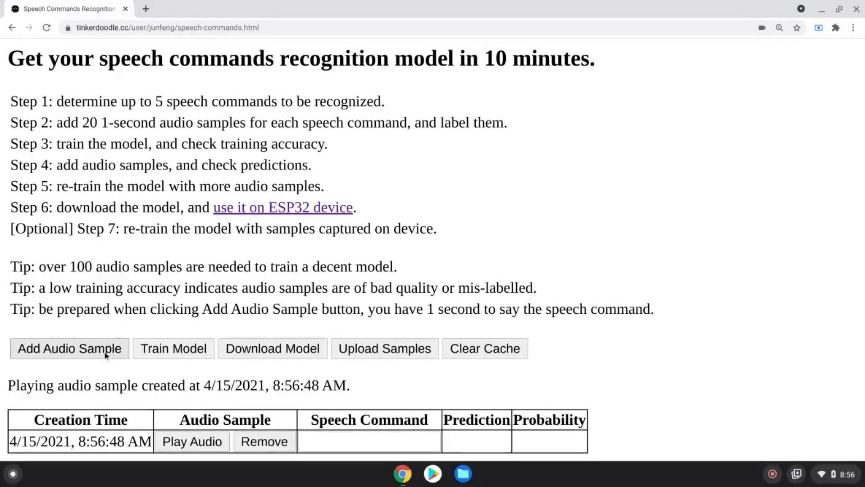
left_click(69, 348)
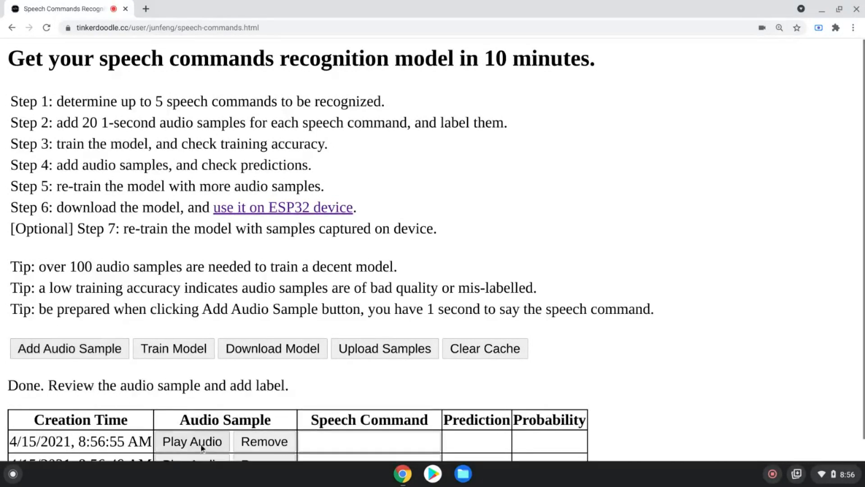
left_click(192, 441)
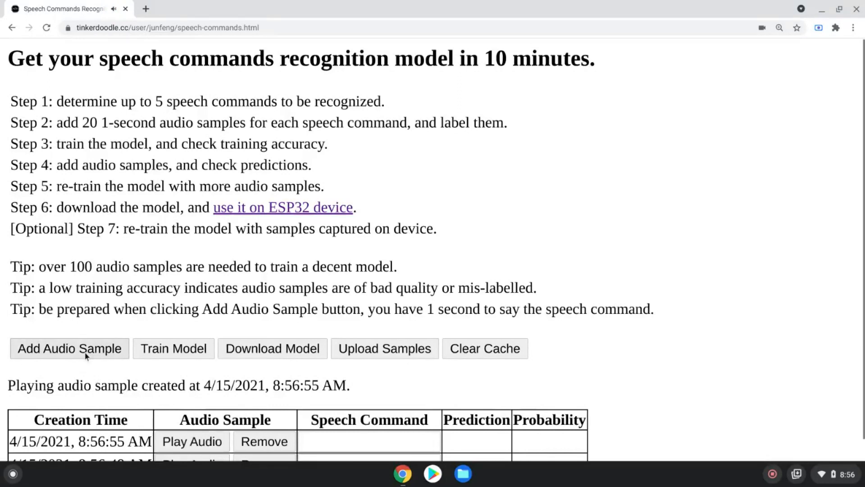
left_click(69, 348)
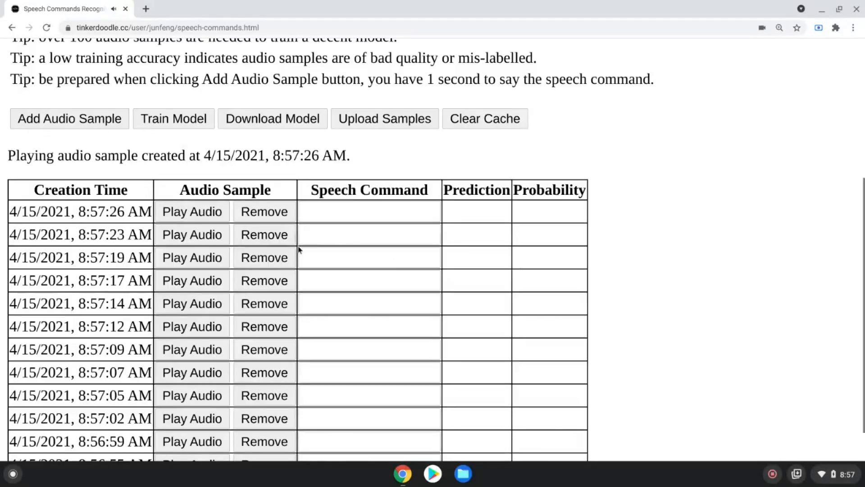
Step: Label the first batch of recorded samples as 'dark'
left_click(369, 234)
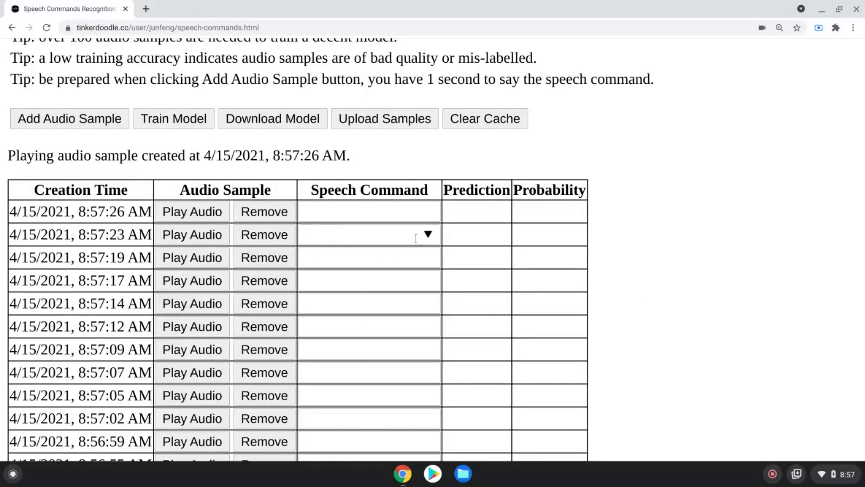
left_click(368, 211)
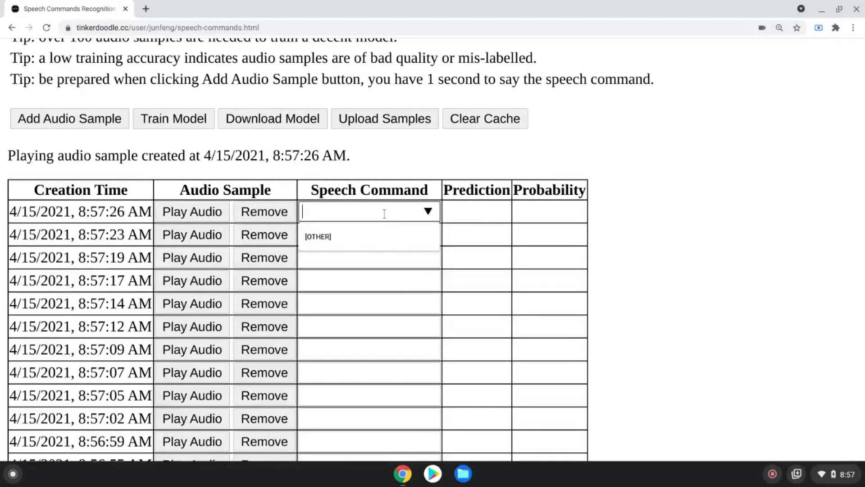
type("dark")
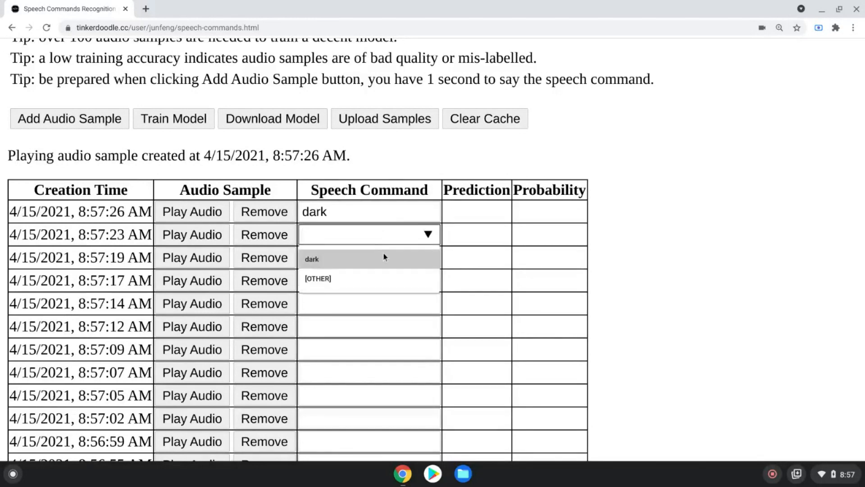
left_click(312, 258)
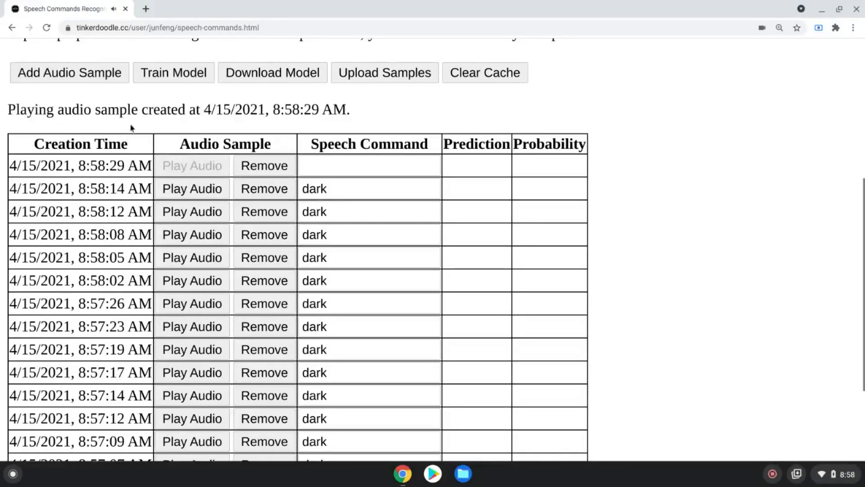
Step: Record another batch of samples and label them 'bright'
left_click(69, 72)
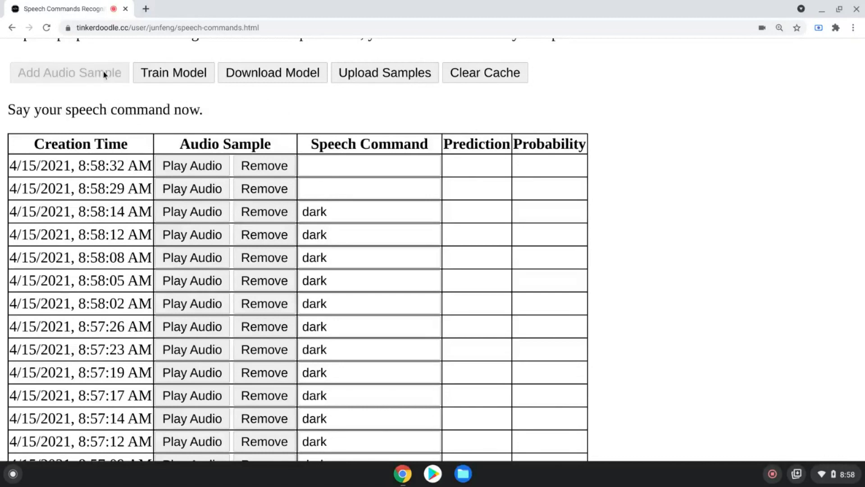
right_click(102, 72)
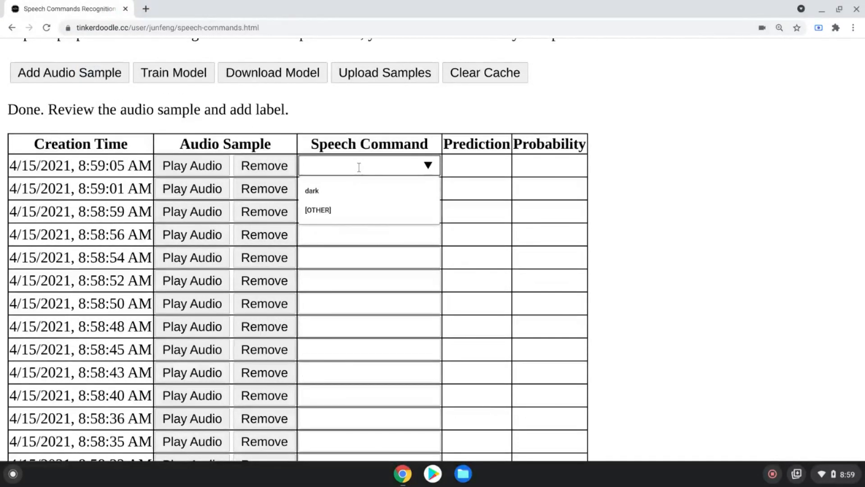
type("bright")
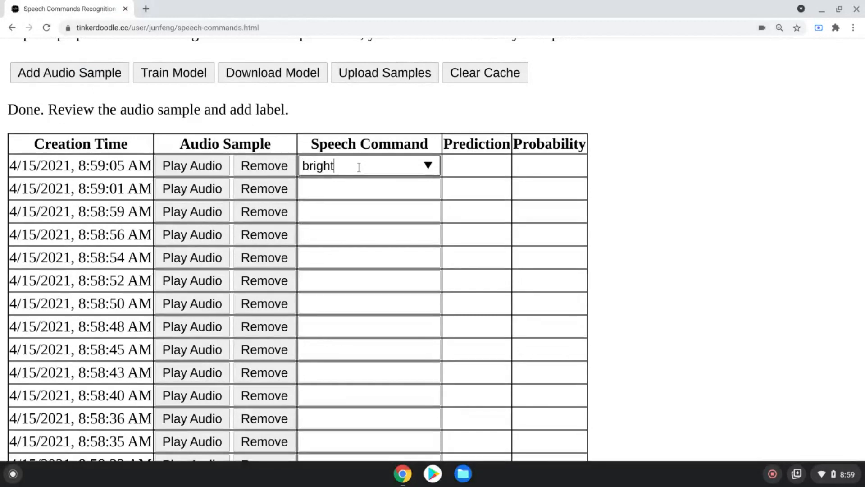
left_click(369, 188)
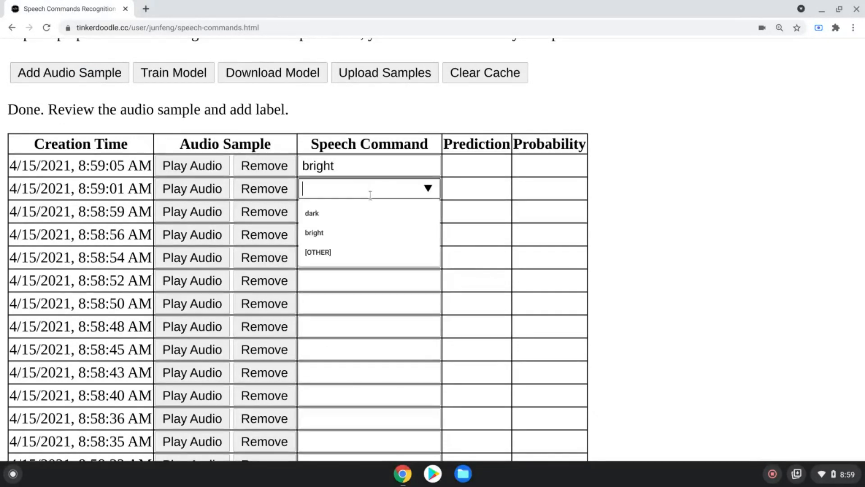
left_click(313, 233)
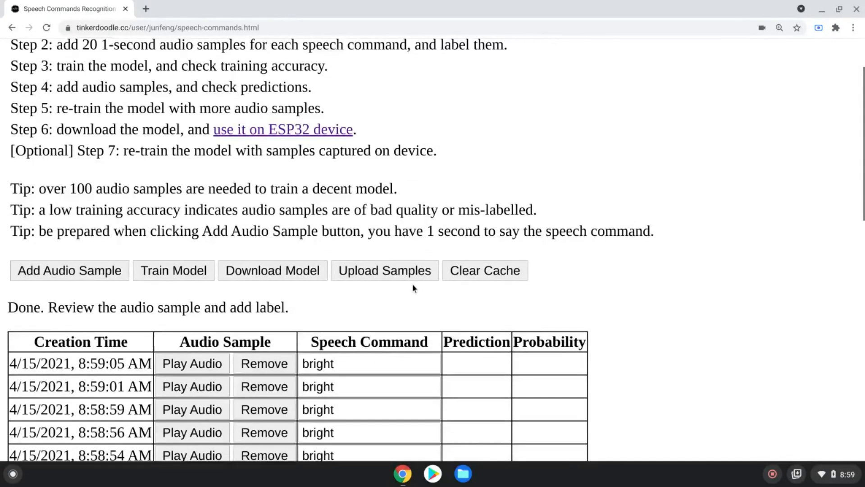
Step: Record a new batch of audio samples for the third class
scroll("down", 3)
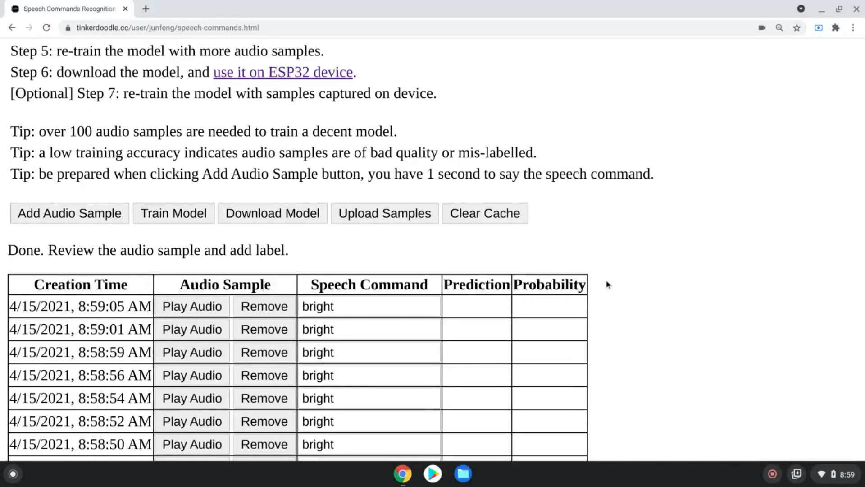
mouse_move(45, 242)
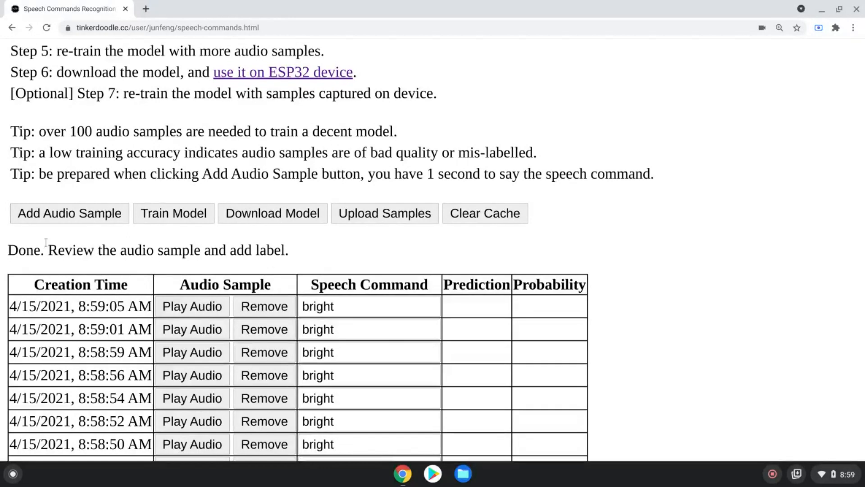
left_click(68, 213)
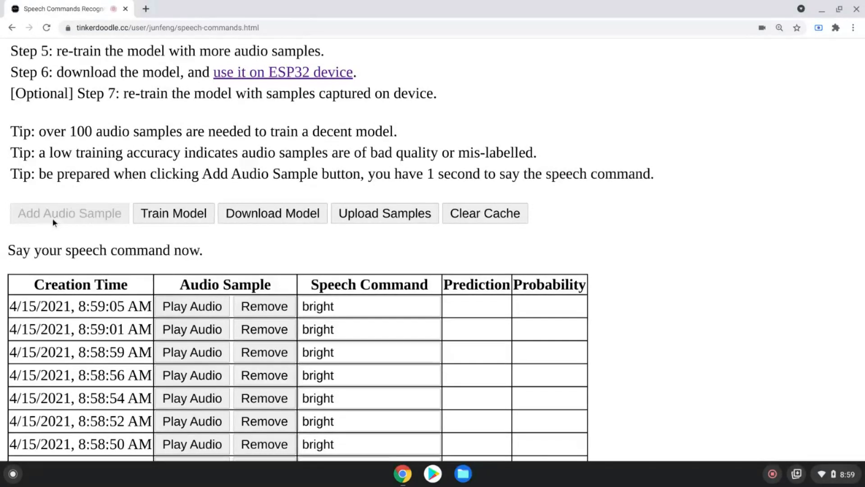
left_click(69, 213)
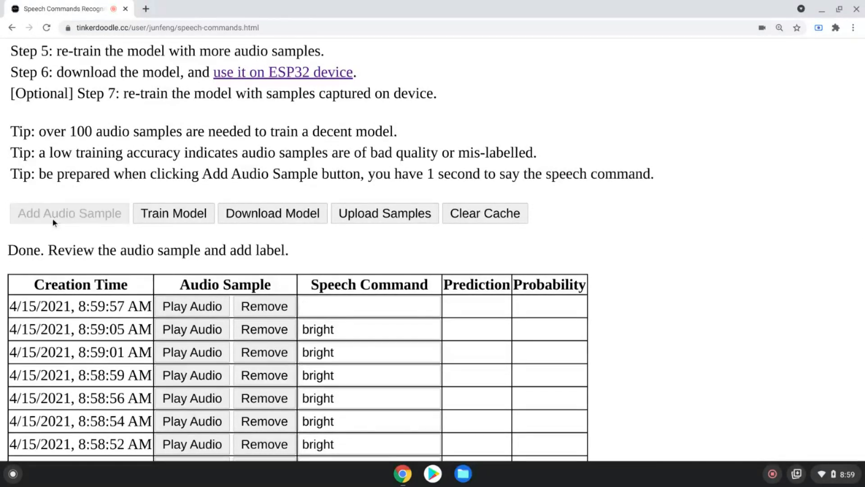
left_click(69, 214)
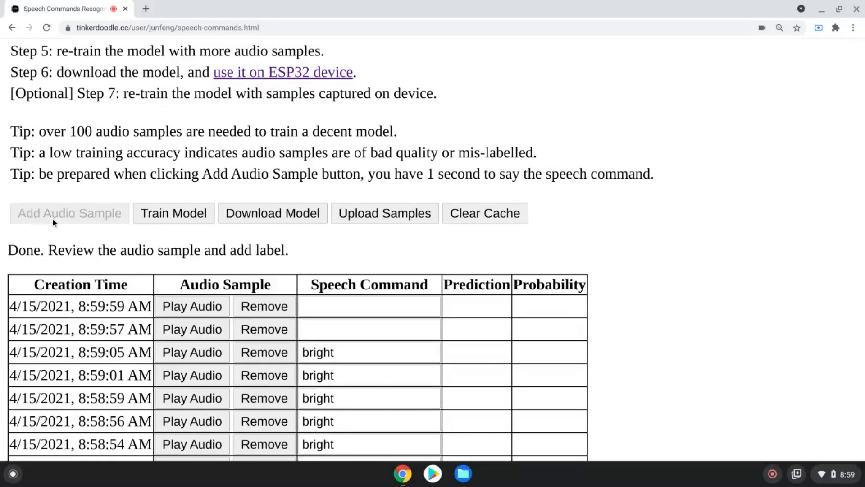
left_click(69, 213)
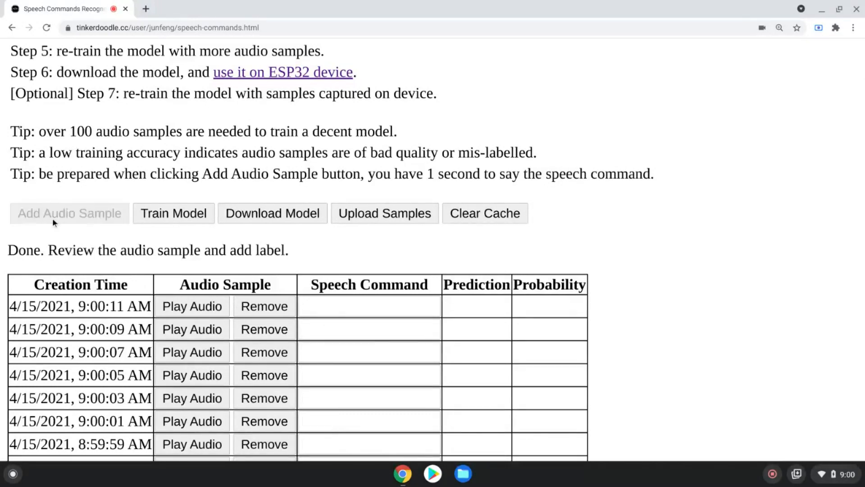
left_click(70, 213)
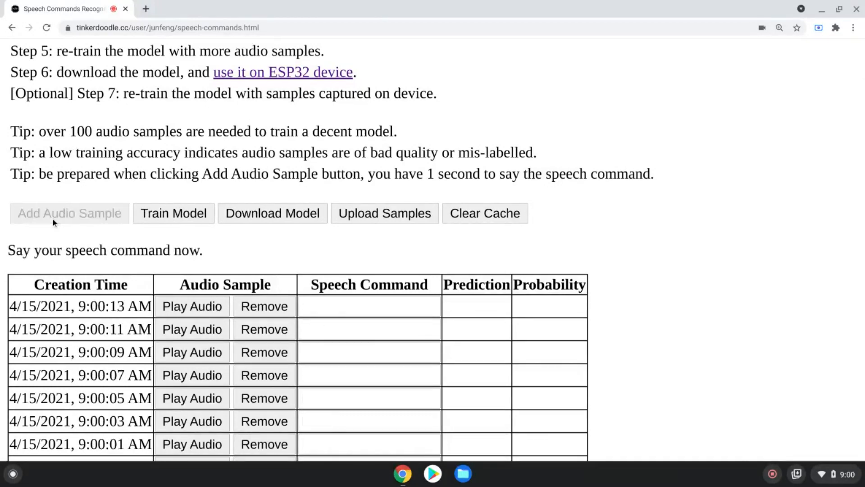
left_click(69, 213)
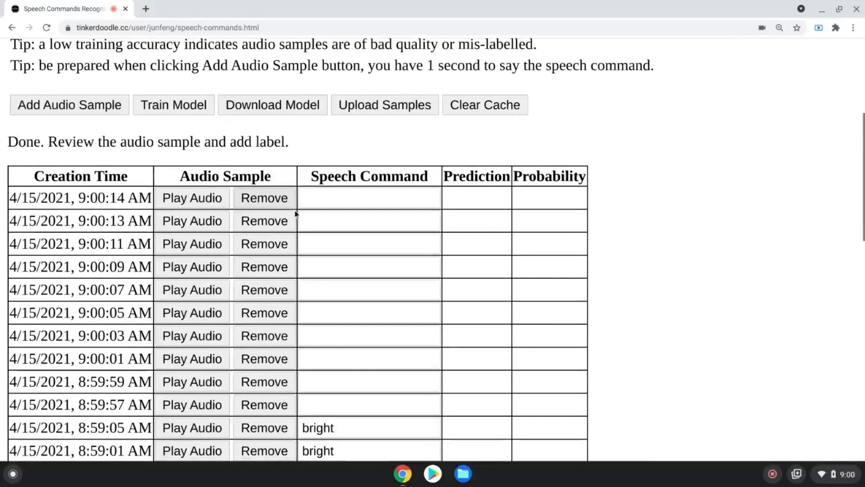
Step: Set the Speech Command label of each new sample to [OTHER]
left_click(369, 198)
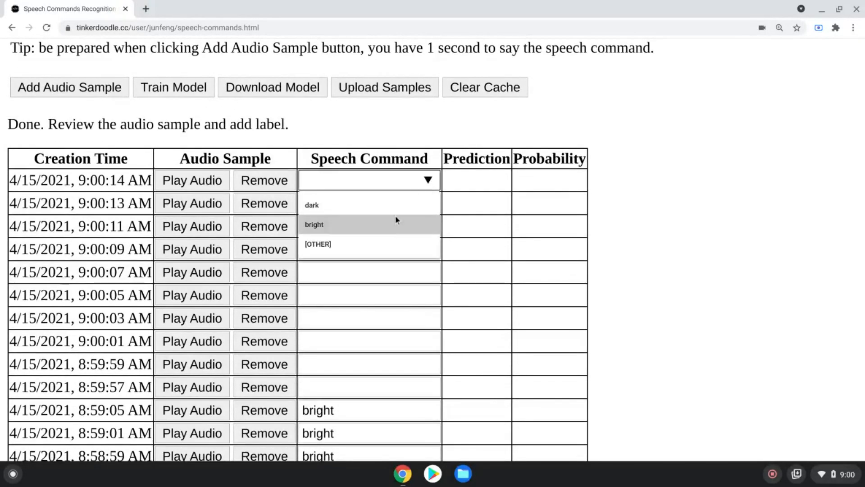
left_click(317, 244)
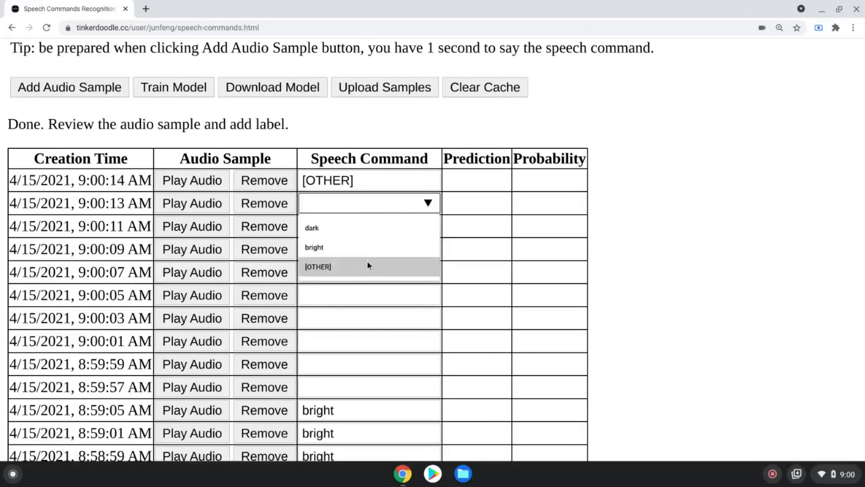
left_click(317, 266)
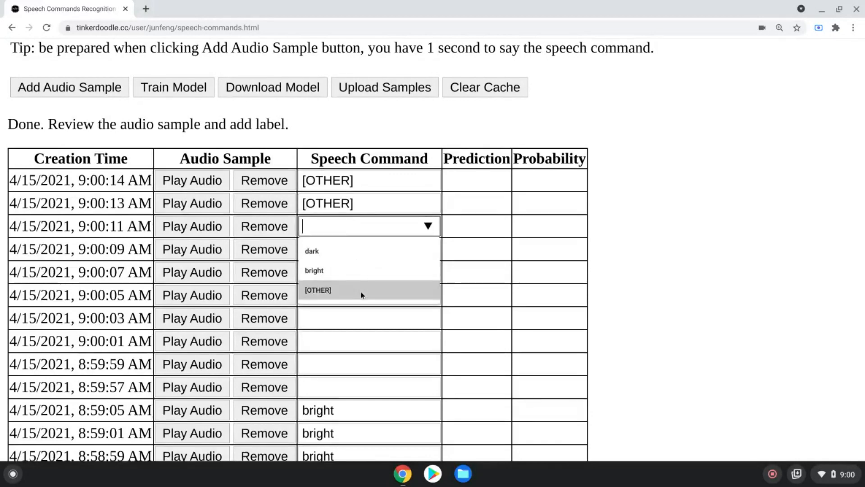
left_click(318, 290)
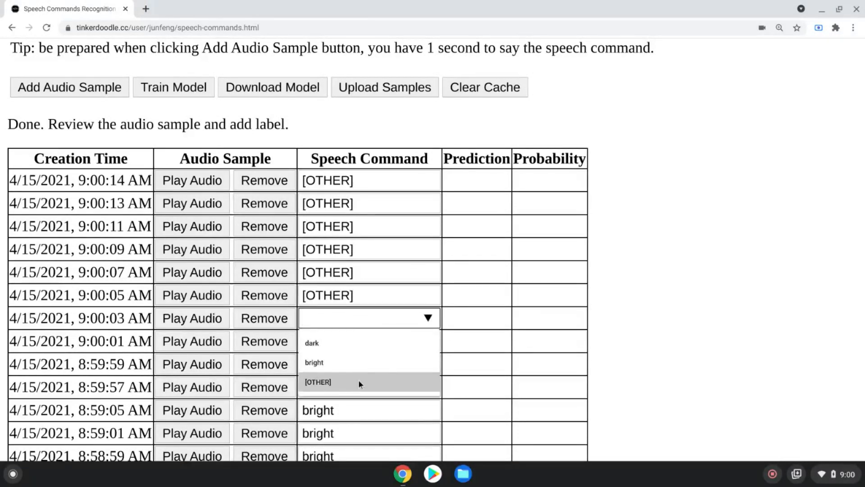
left_click(317, 382)
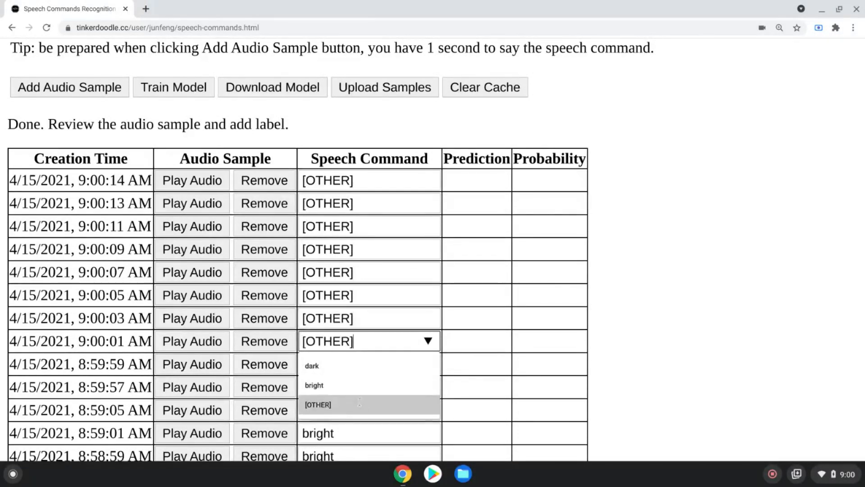
left_click(317, 404)
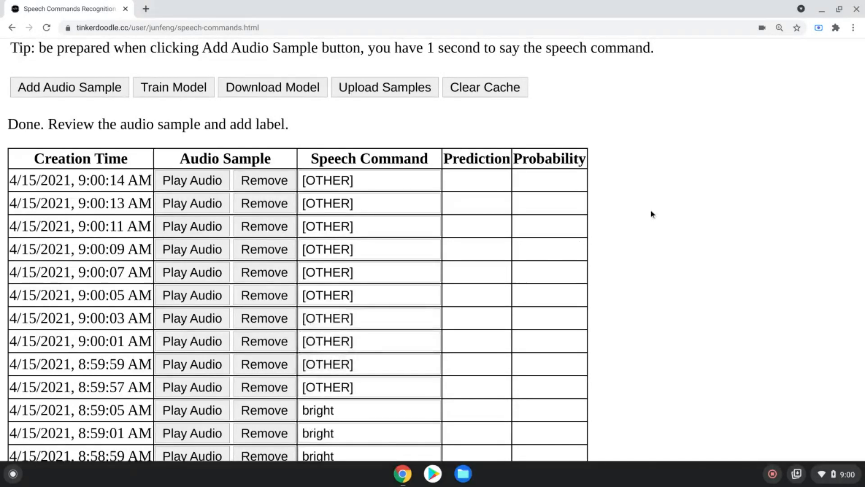
Step: Train the model on the dark, bright and [OTHER] samples, reaching training accuracy 1.0000
scroll("up", 3)
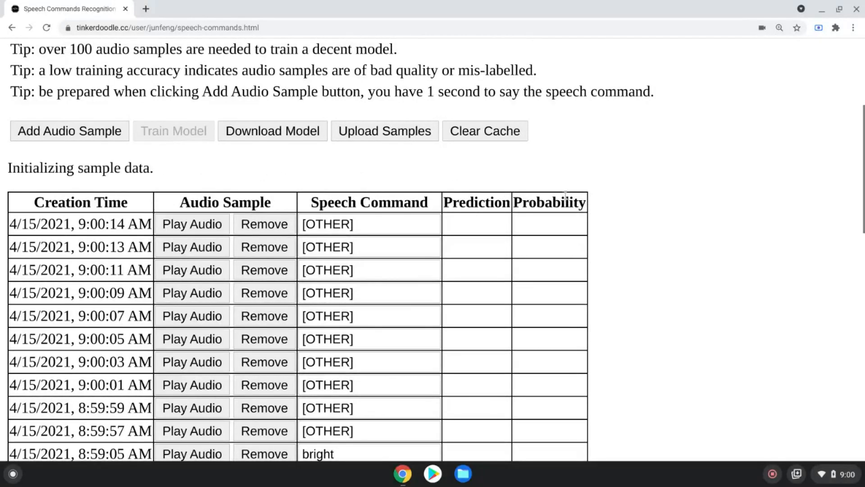
mouse_move(716, 236)
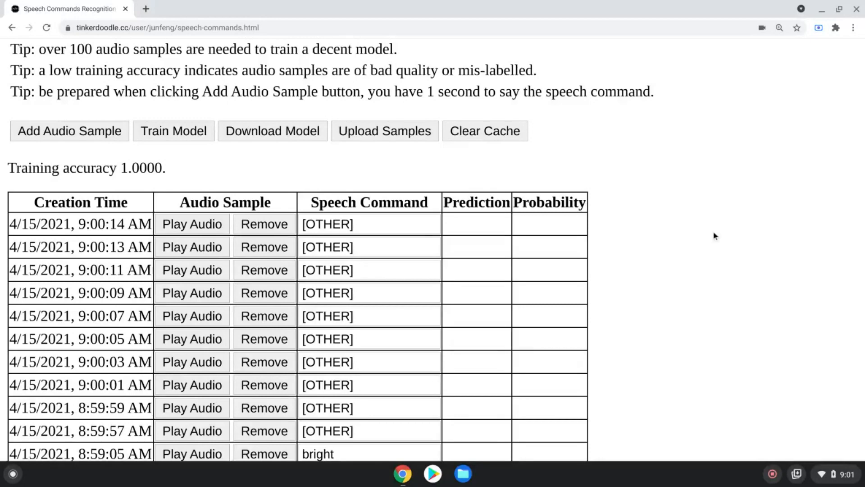
mouse_move(689, 228)
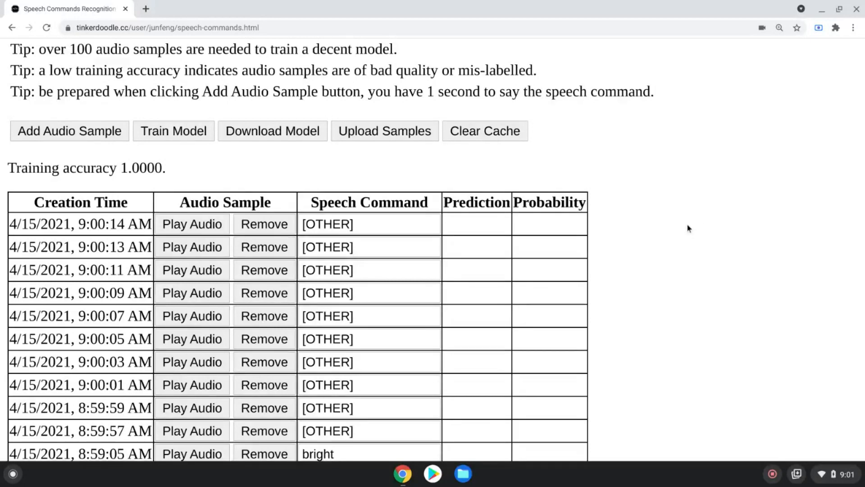
scroll("down", 3)
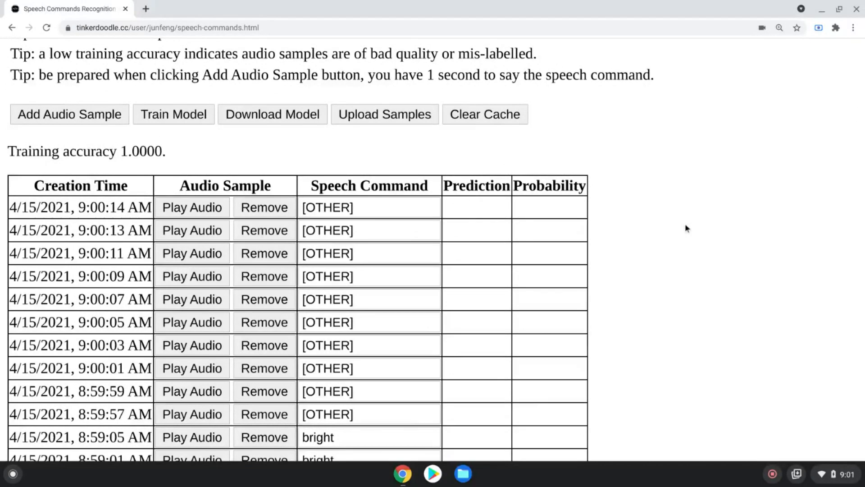
Step: Record four test clips, check their predictions and probabilities, and label the first ones
scroll("up", 3)
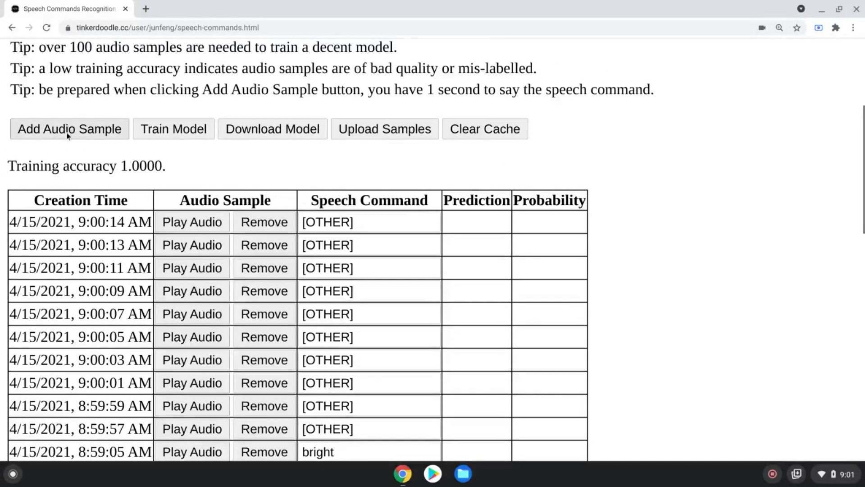
left_click(69, 128)
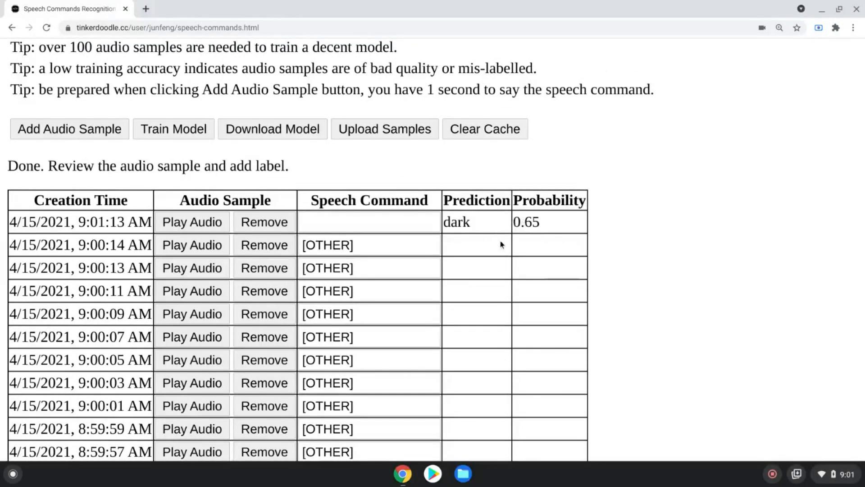
mouse_move(350, 197)
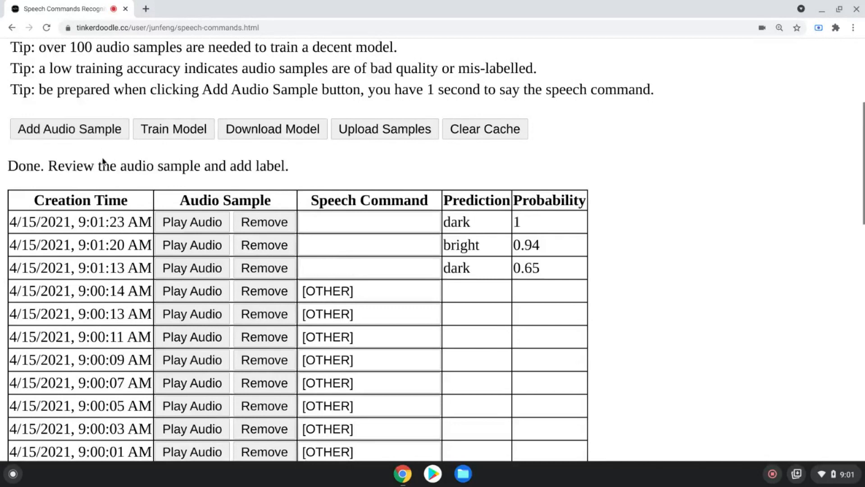
left_click(69, 129)
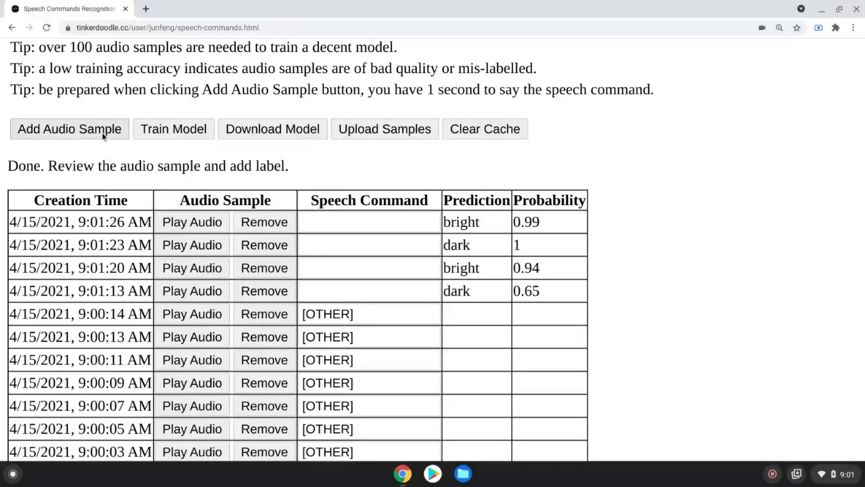
left_click(69, 129)
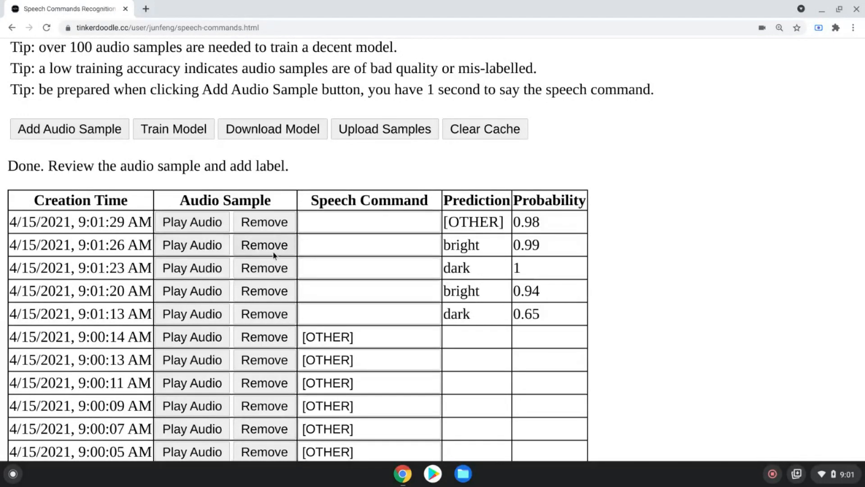
left_click(368, 245)
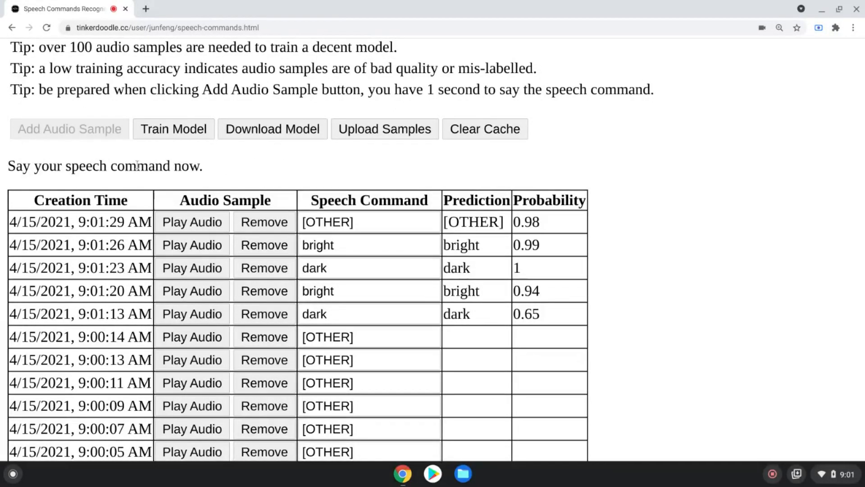
left_click(69, 128)
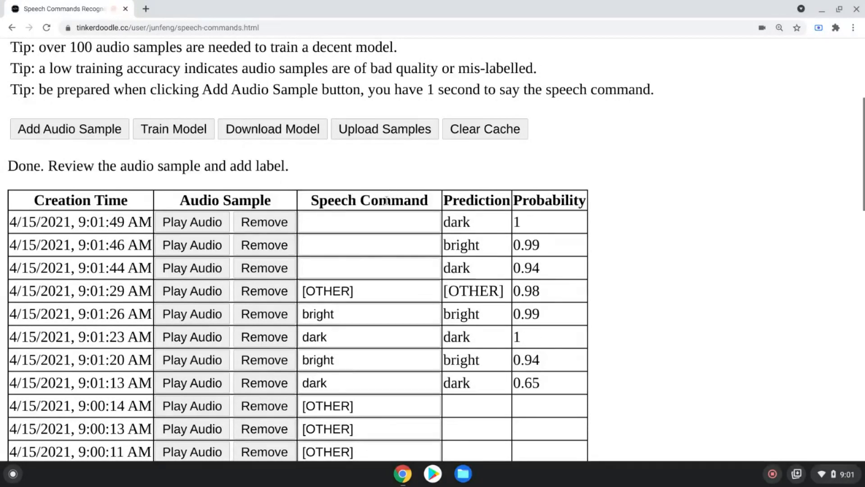
Step: Label the newest test clips dark, then retrain the model to 1.0000 accuracy
left_click(369, 222)
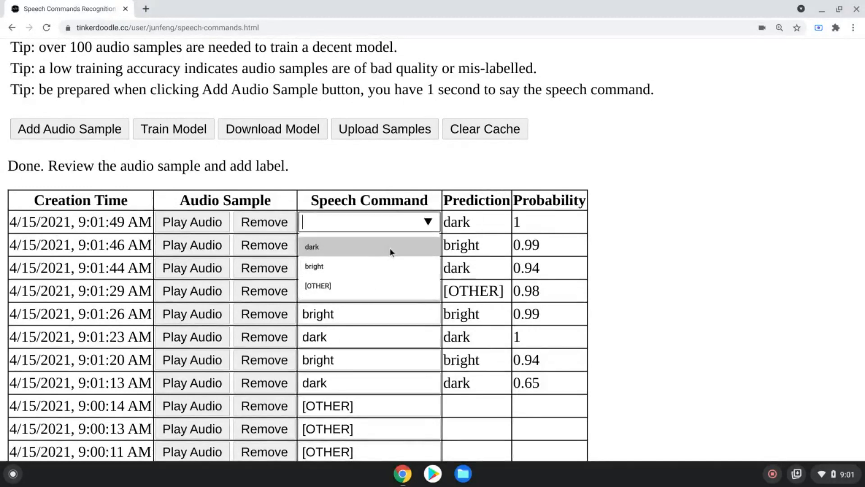
left_click(312, 246)
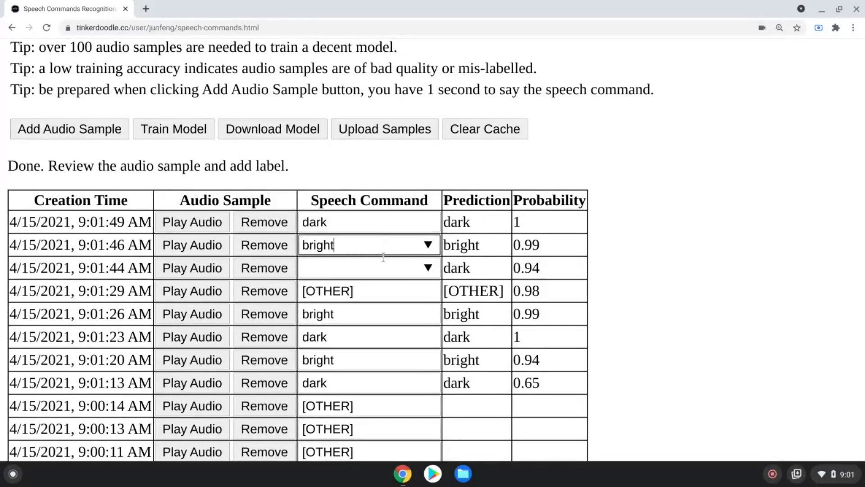
left_click(369, 268)
type("dark")
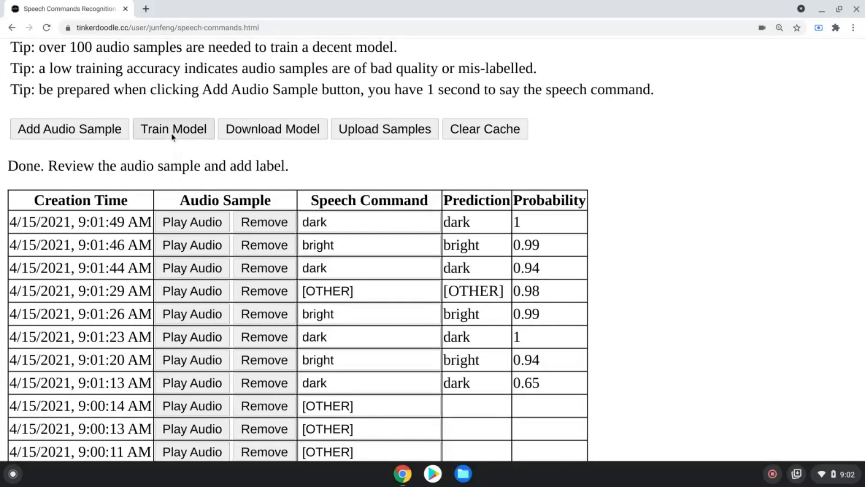
left_click(173, 129)
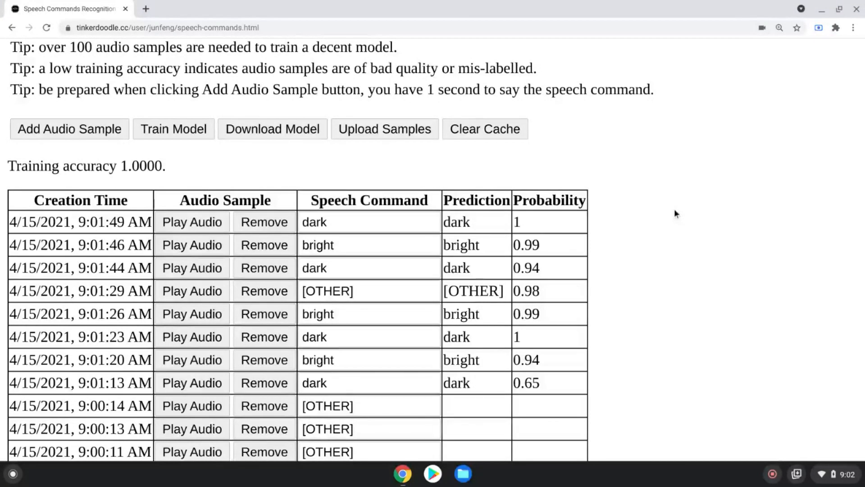
Step: Download the retrained model as speech_model.py and open a new browser tab
scroll("up", 3)
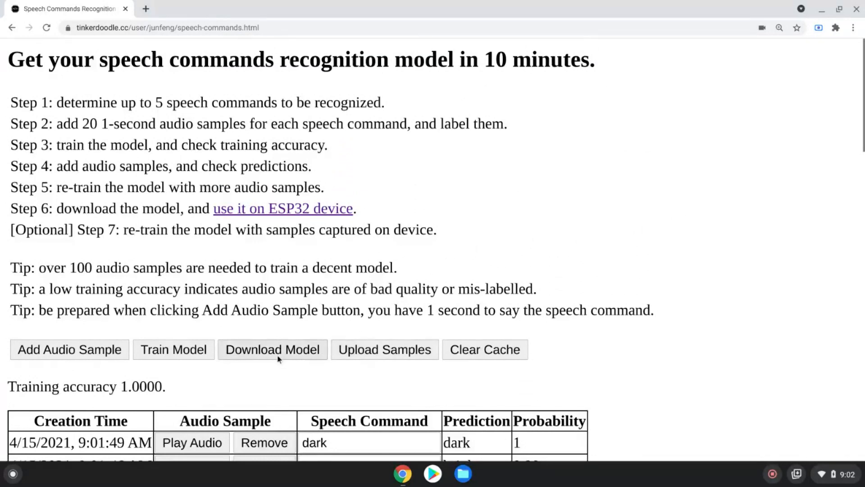
left_click(272, 349)
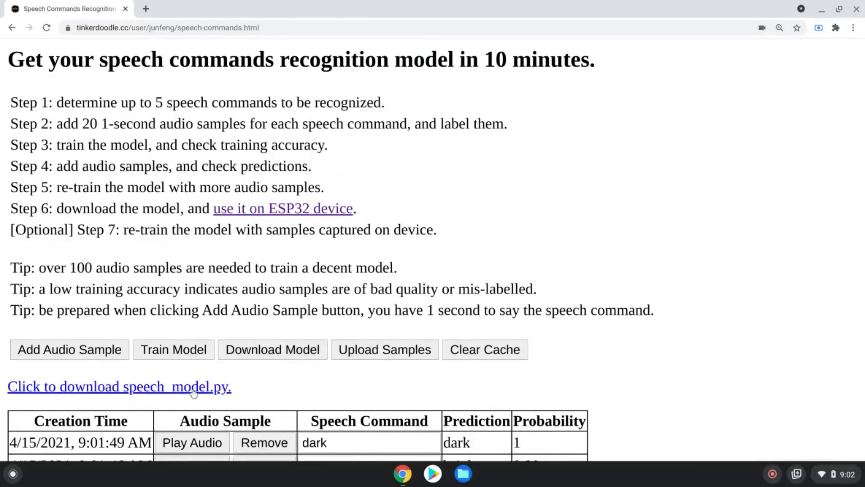
left_click(119, 386)
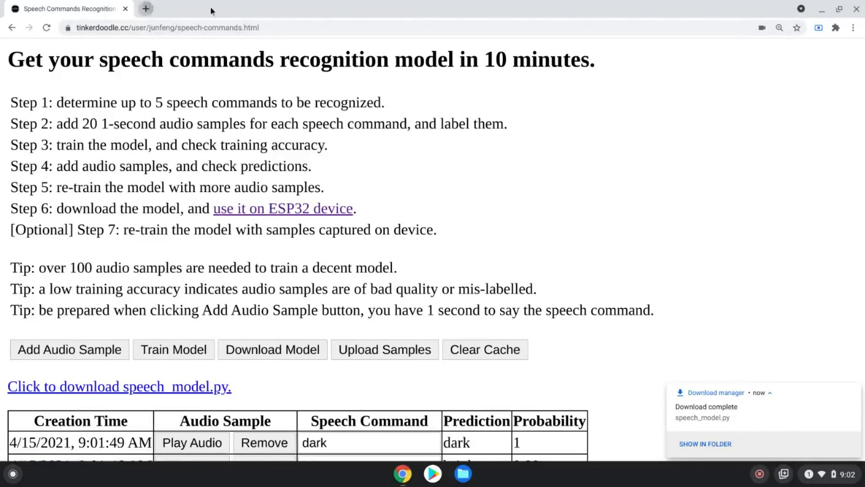
left_click(145, 8)
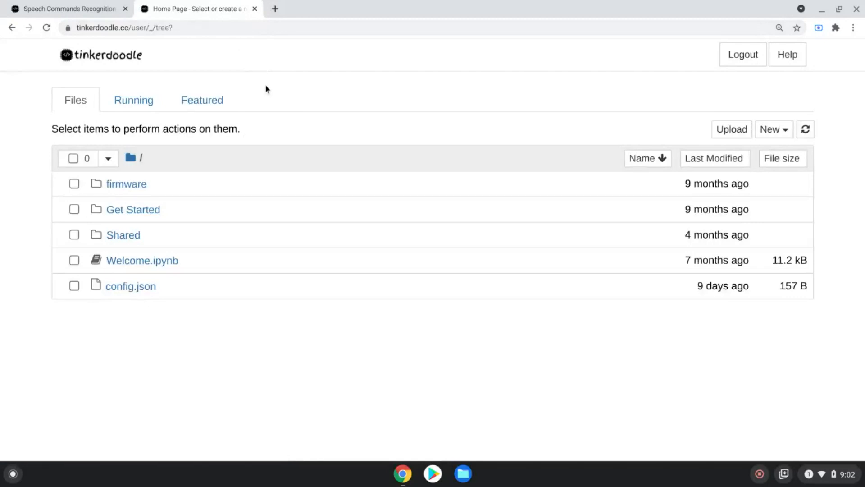
mouse_move(247, 137)
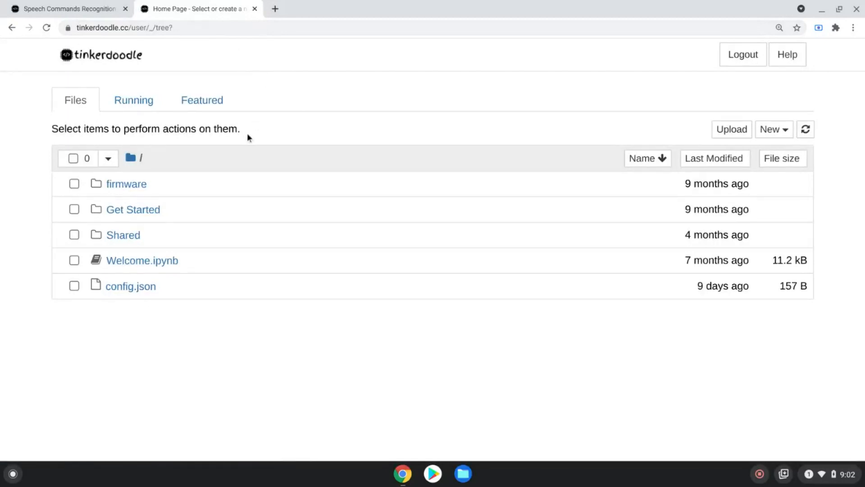
mouse_move(710, 131)
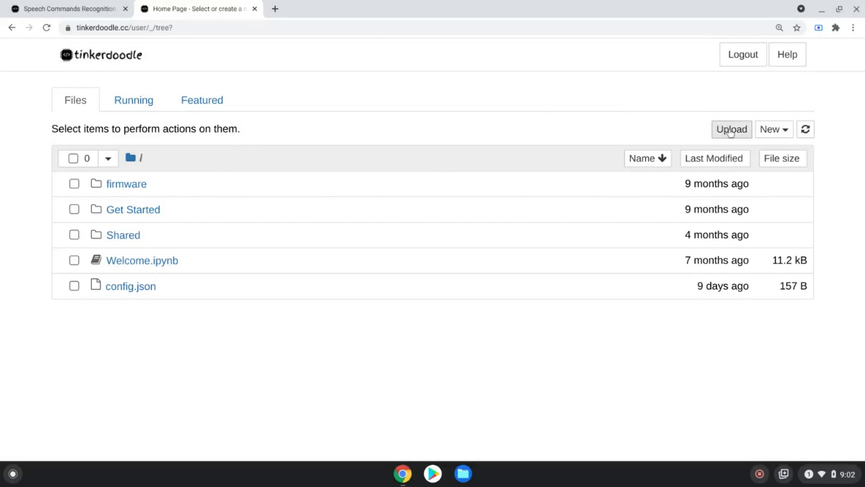
Step: Upload speech_model.py (2.89 kB) from Downloads into the Tinkerdoodle Home folder
left_click(731, 129)
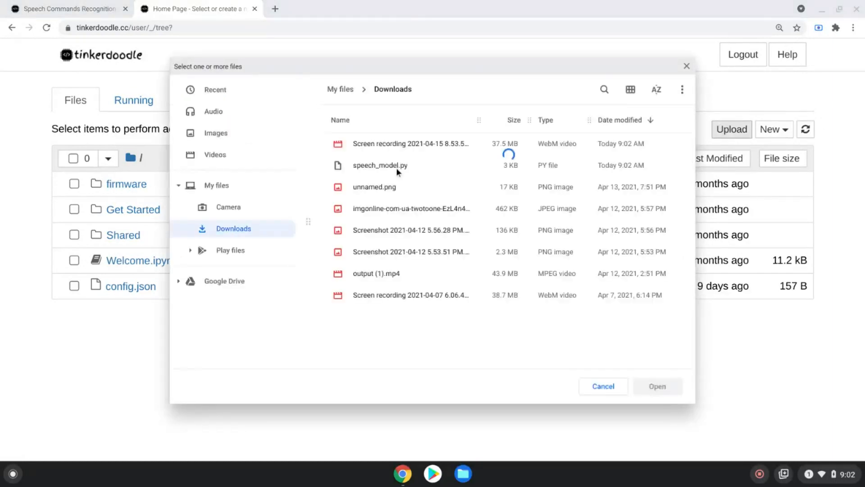
left_click(657, 386)
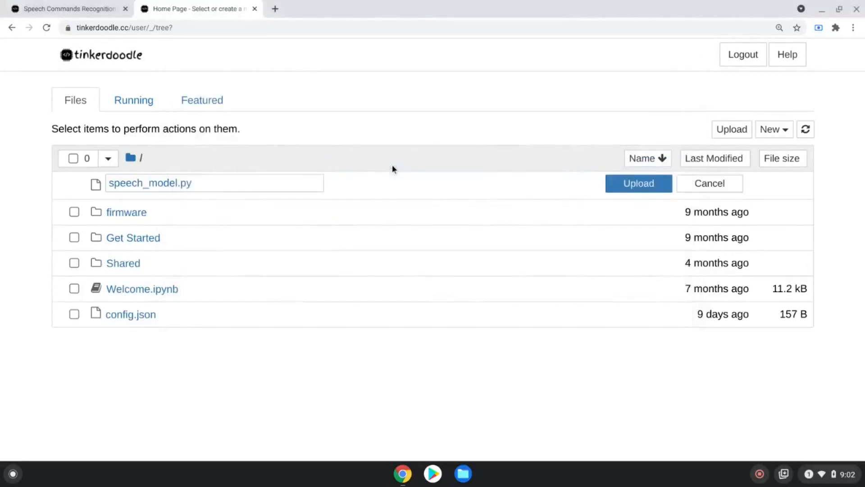
left_click(638, 184)
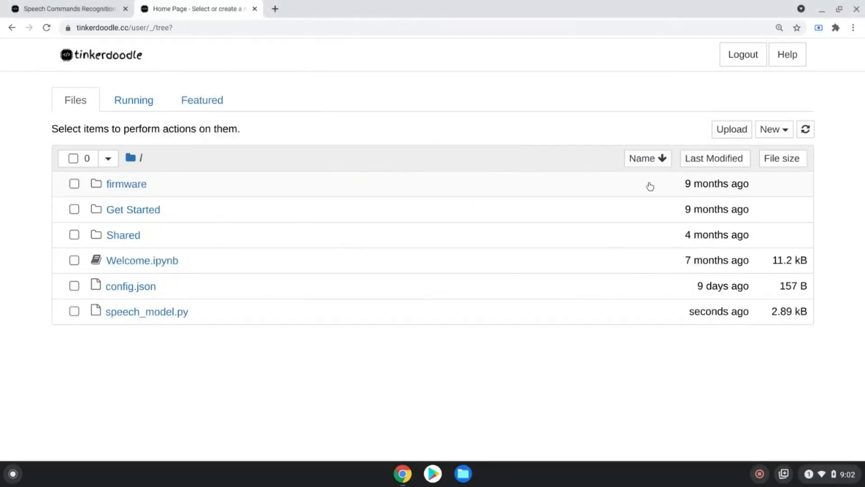
Step: Open the 'use it on ESP32 device' notebook from Speech Commands and dismiss its read-only notice
left_click(66, 8)
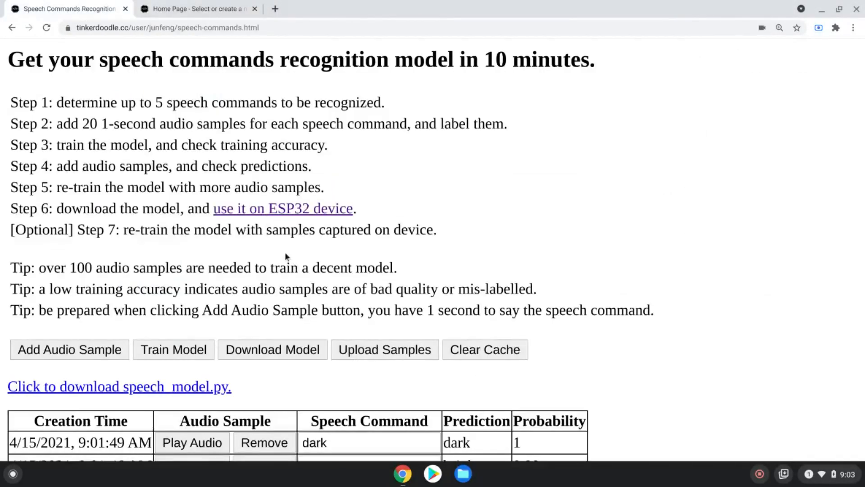
mouse_move(282, 208)
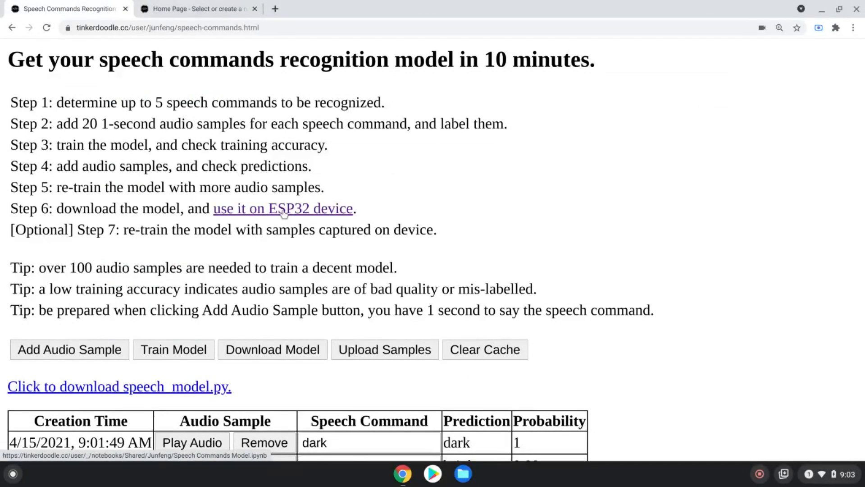
left_click(283, 209)
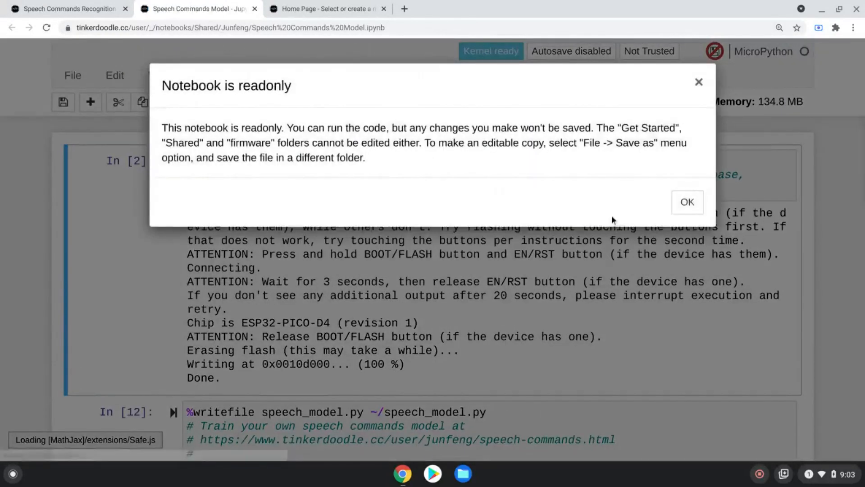
left_click(687, 202)
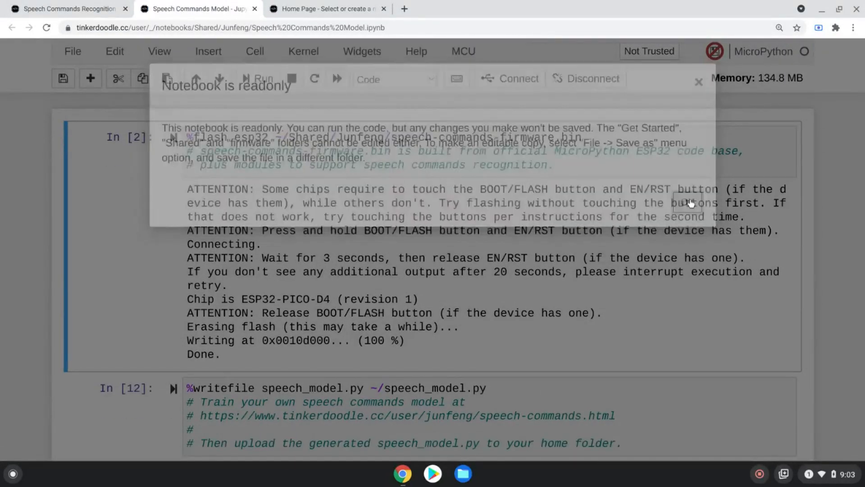
left_click(699, 82)
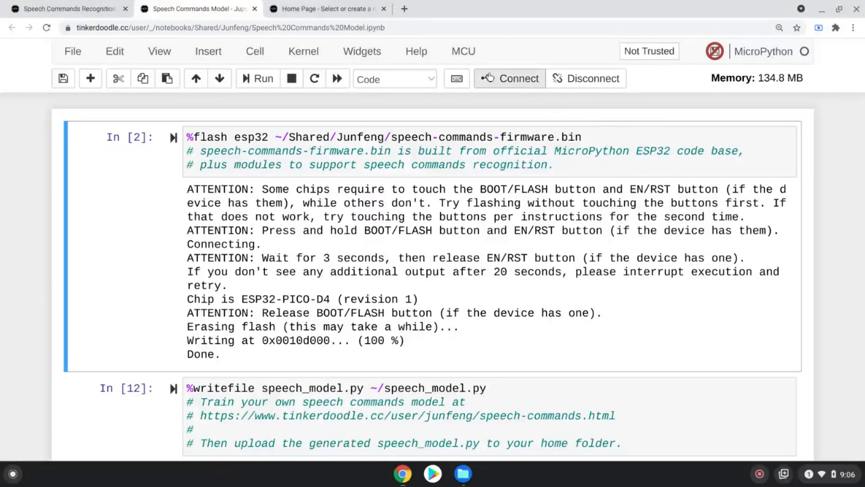
Step: Connect the notebook to the M5stack device on serial port ttyUSB0
left_click(508, 78)
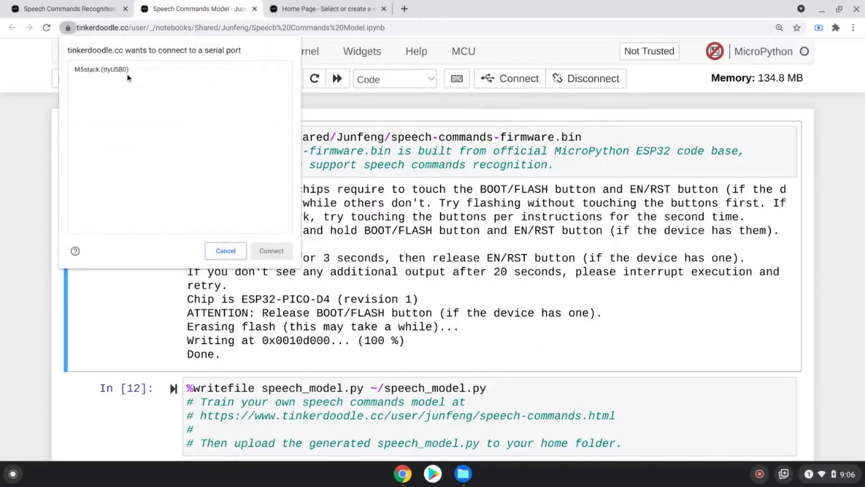
left_click(101, 69)
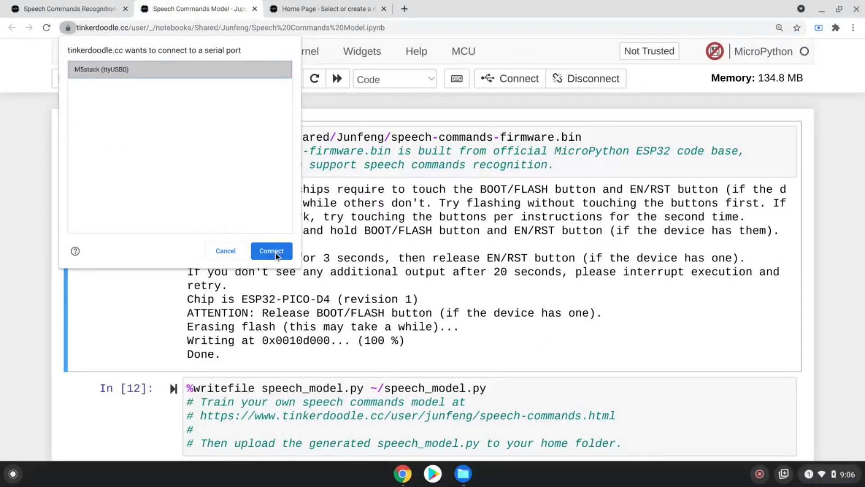
left_click(271, 251)
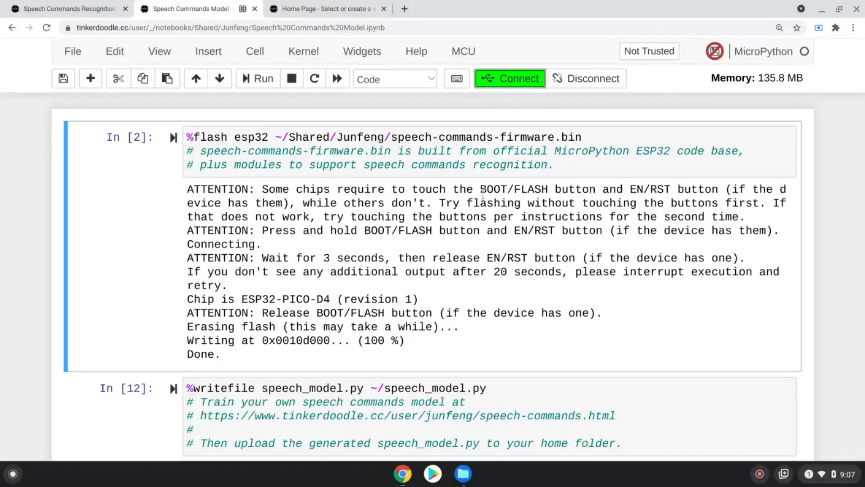
mouse_move(175, 142)
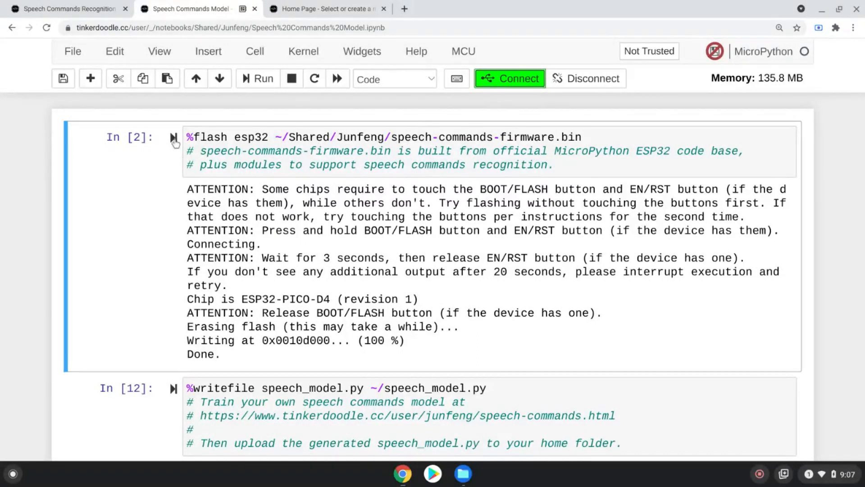
Step: Rerun the %flash esp32 cell to write speech-commands-firmware.bin until it reports Done
left_click(258, 78)
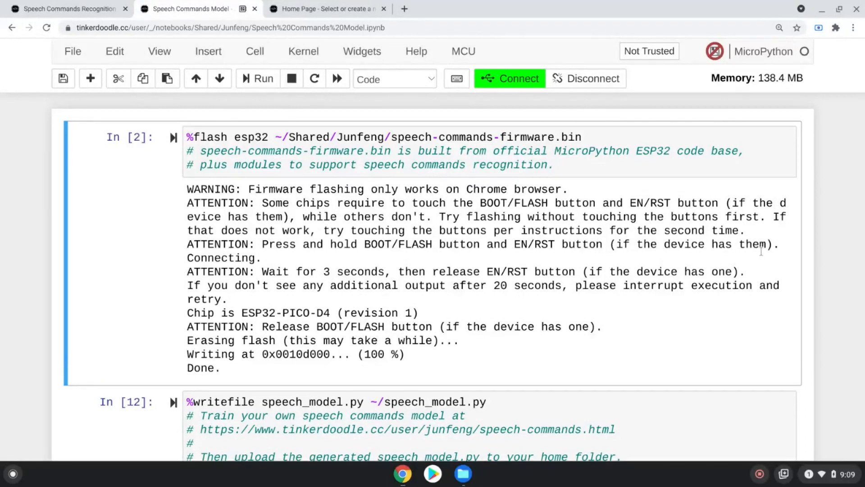
Step: Run the %writefile speech_model.py cell to send the model file to the M5StickC
scroll("down", 3)
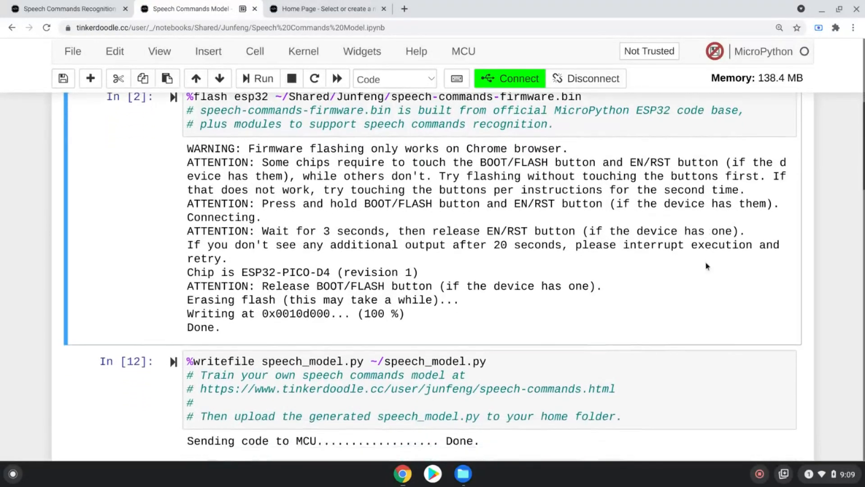
scroll("down", 3)
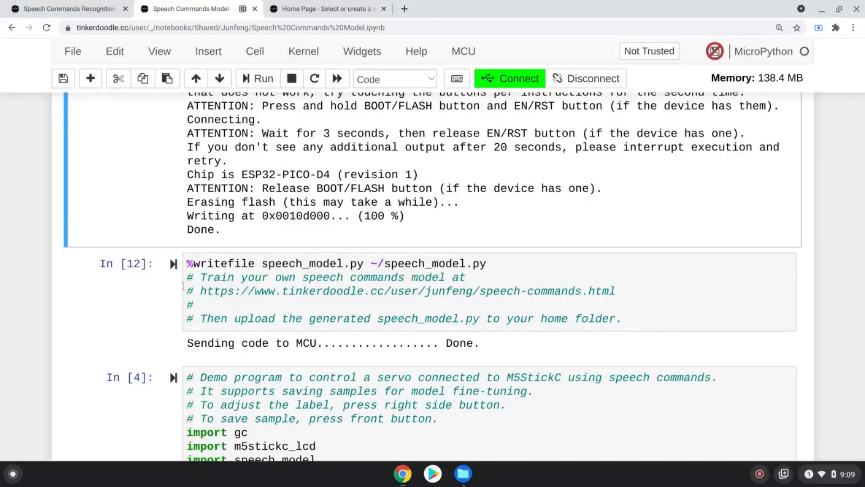
mouse_move(172, 263)
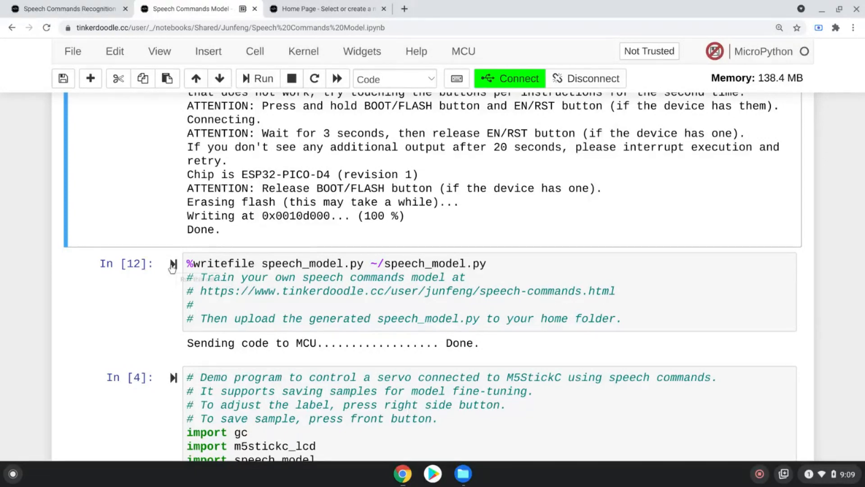
left_click(172, 263)
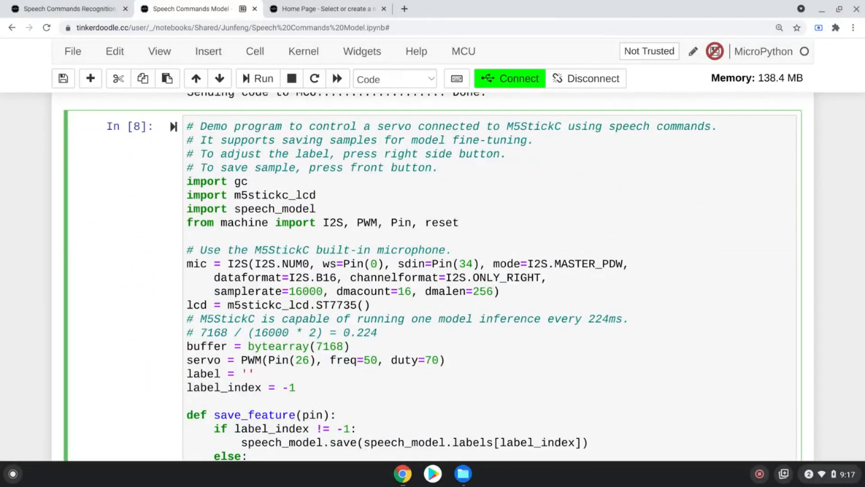
mouse_move(543, 312)
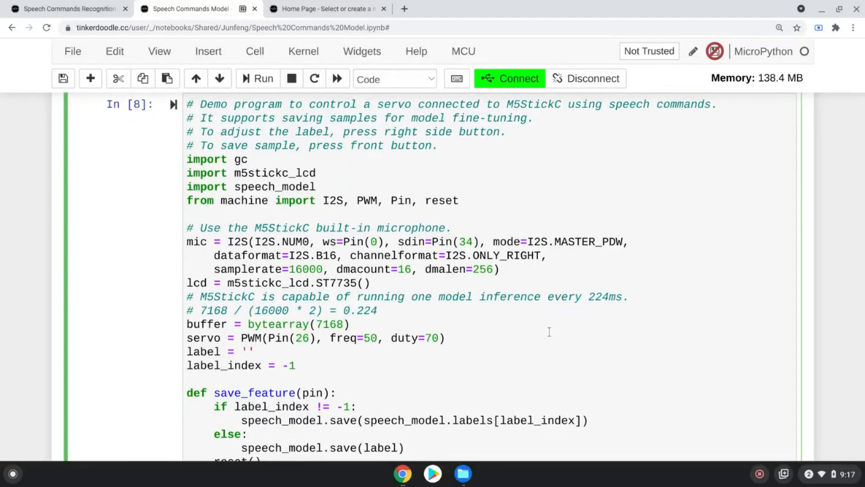
mouse_move(560, 325)
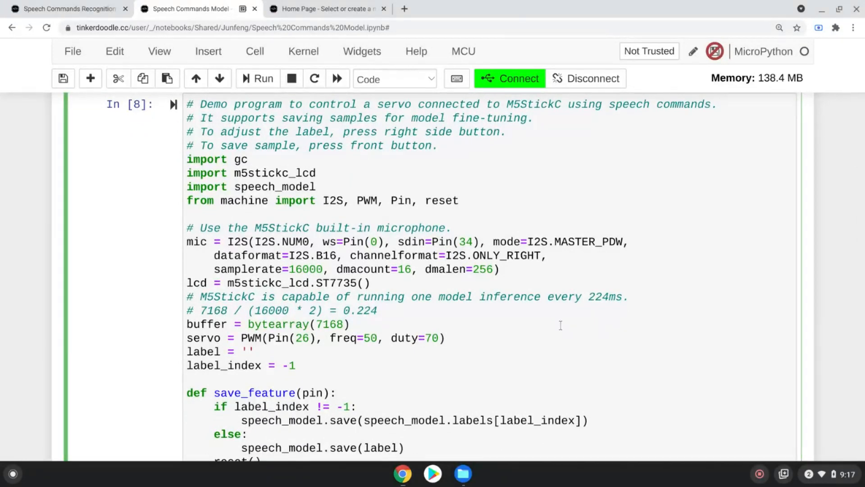
scroll("up", 3)
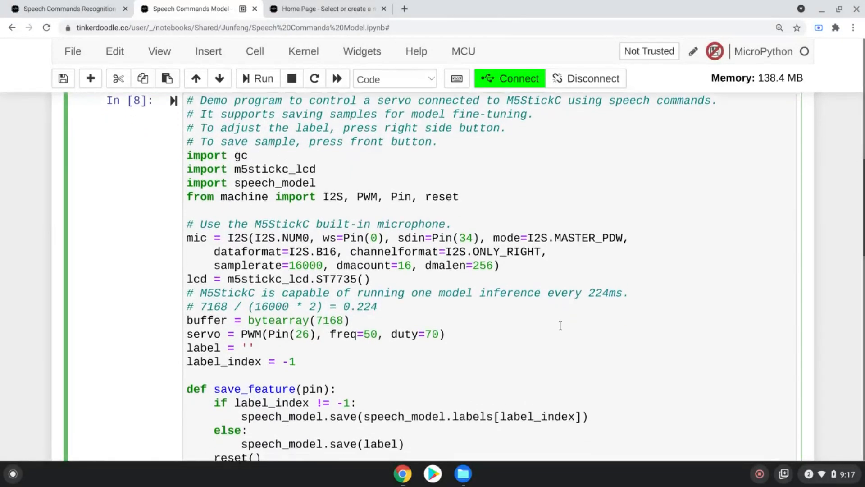
scroll("down", 3)
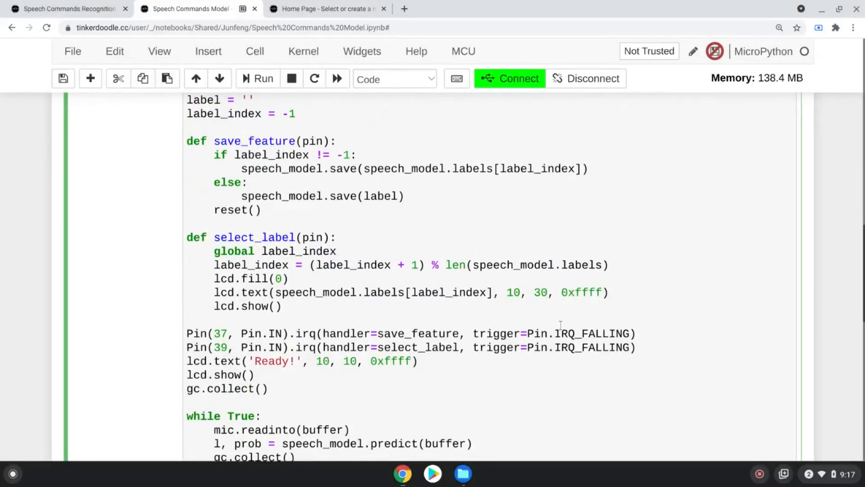
scroll("down", 3)
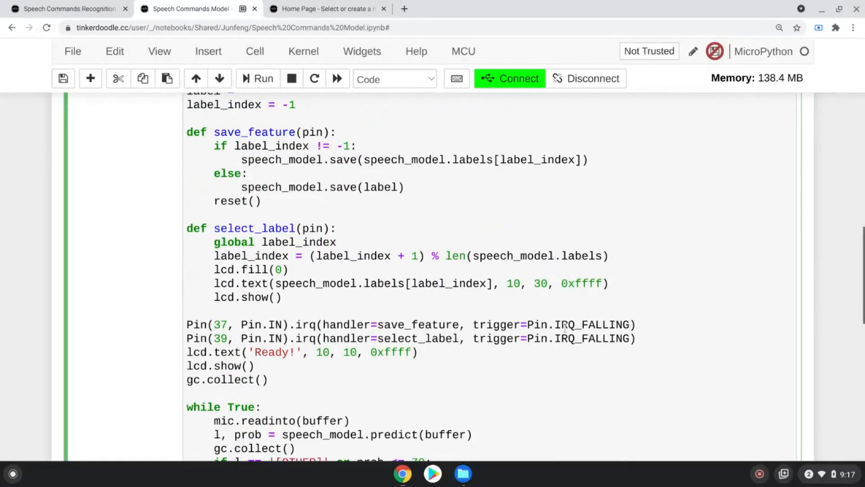
scroll("down", 3)
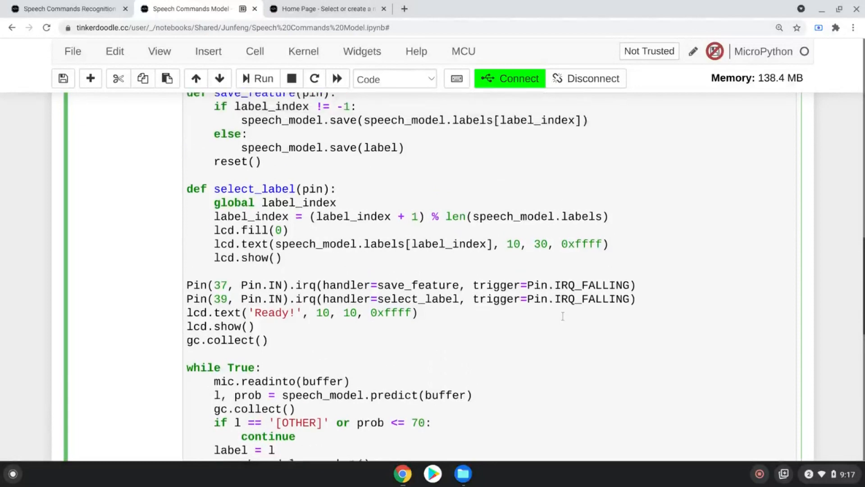
scroll("up", 3)
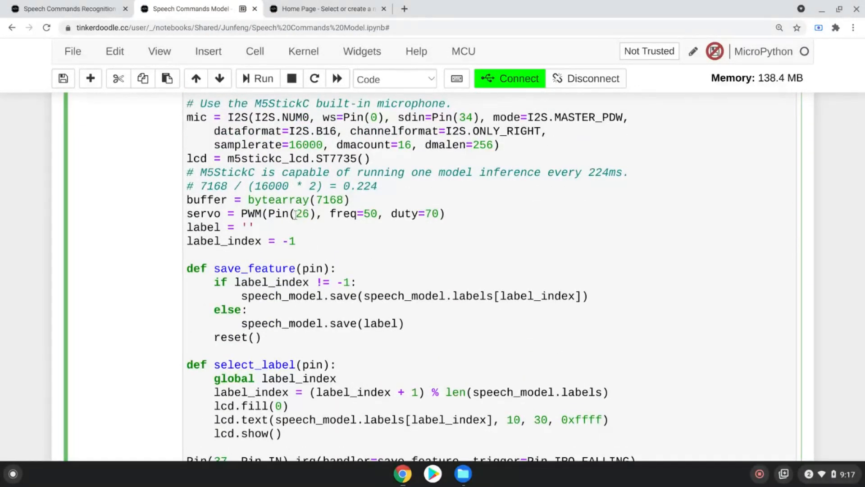
mouse_move(565, 292)
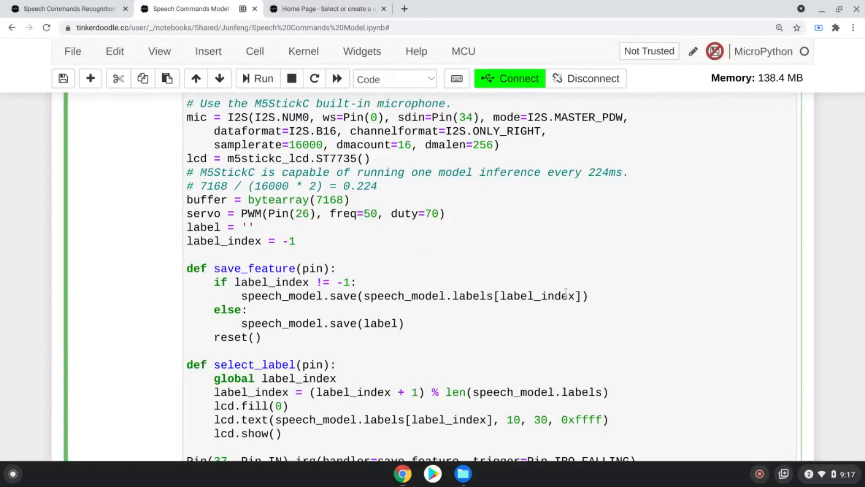
scroll("down", 3)
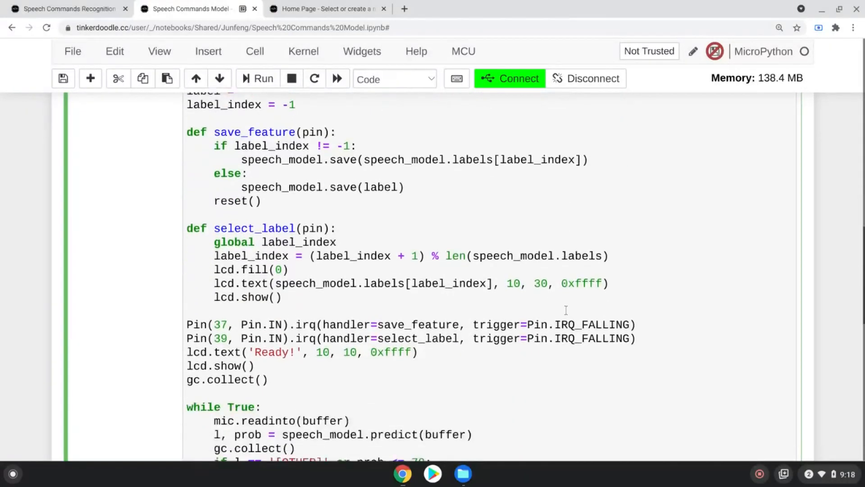
scroll("down", 3)
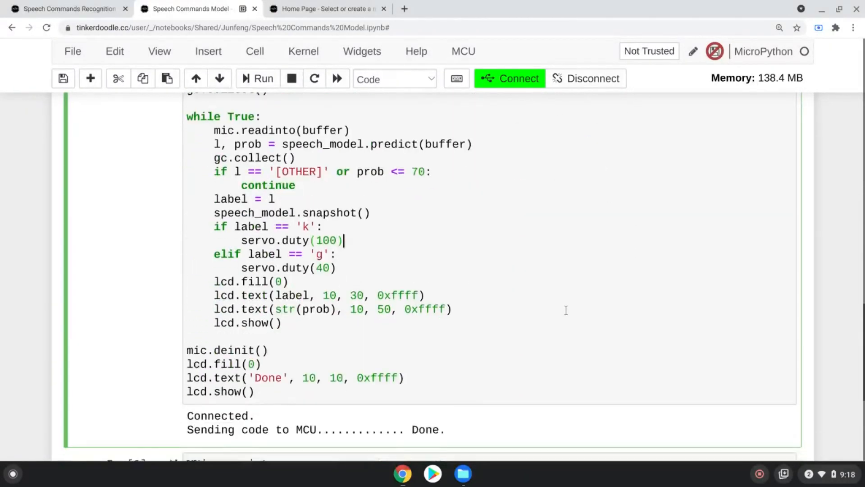
scroll("up", 3)
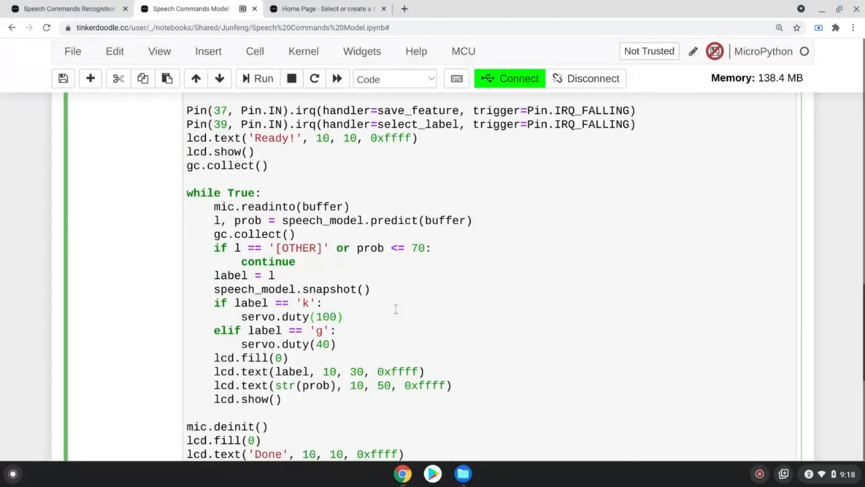
mouse_move(588, 278)
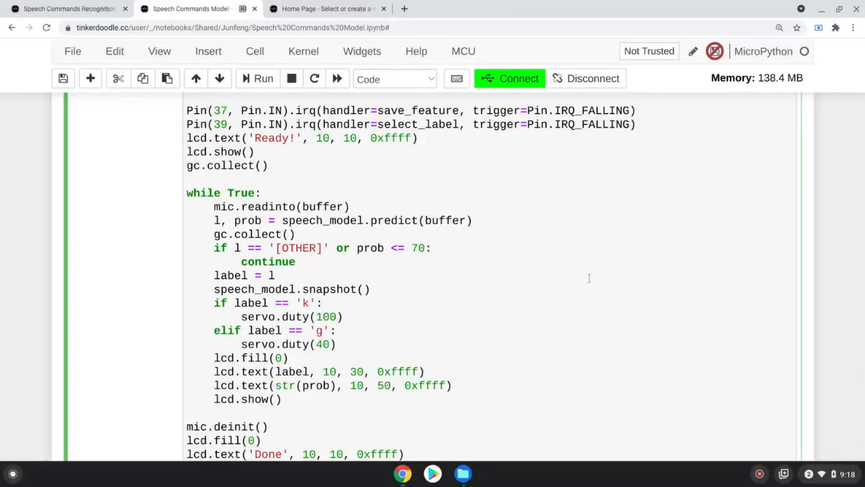
Step: Change the servo demo's label checks from 'k' and 'g' to 'bright' and 'dark'
type("bright")
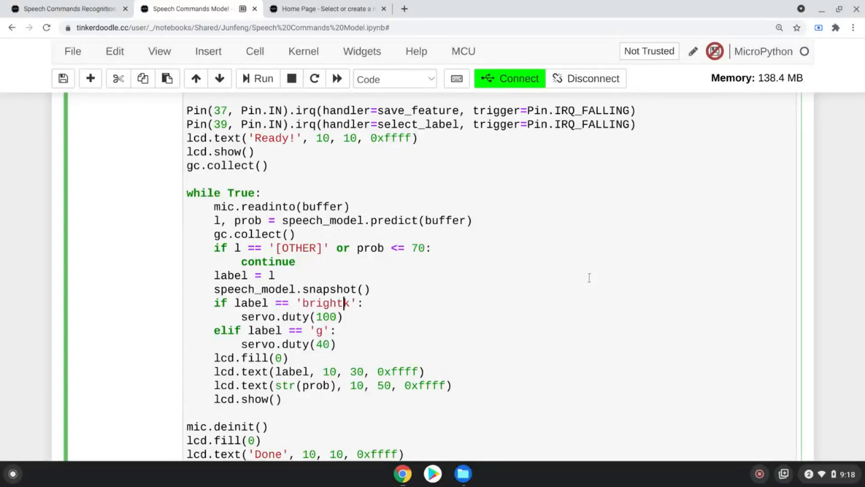
left_click(317, 330)
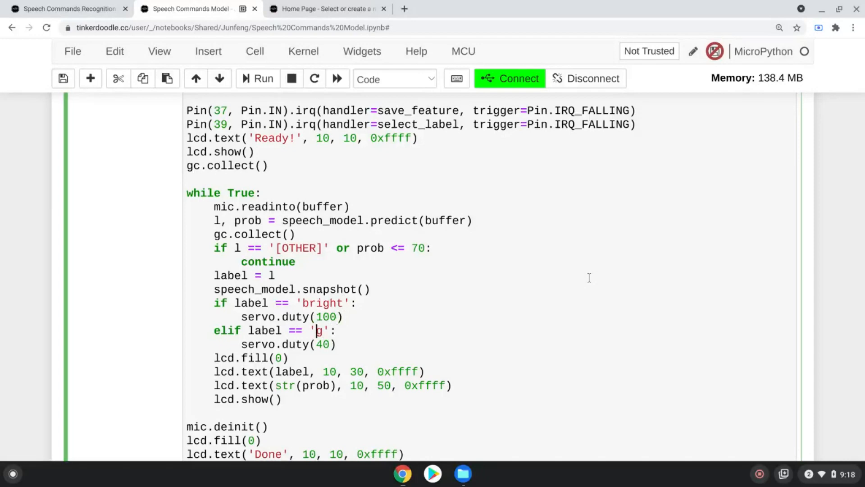
type("ark")
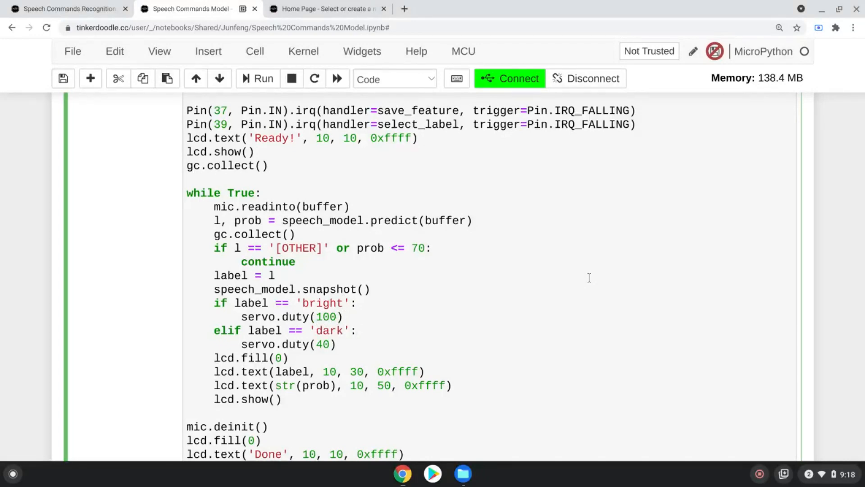
left_click(187, 344)
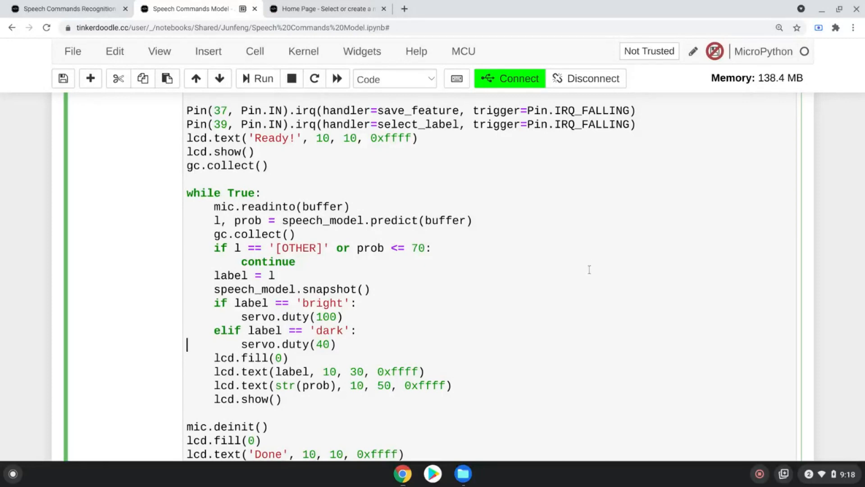
mouse_move(558, 207)
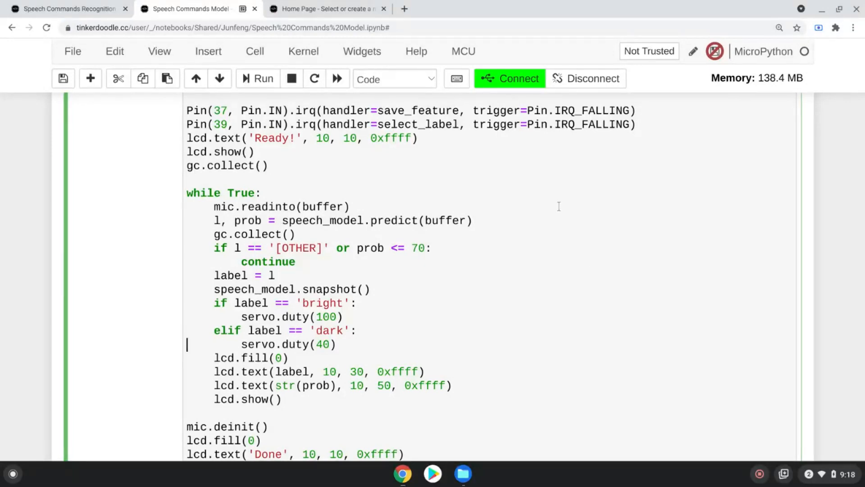
left_click(463, 51)
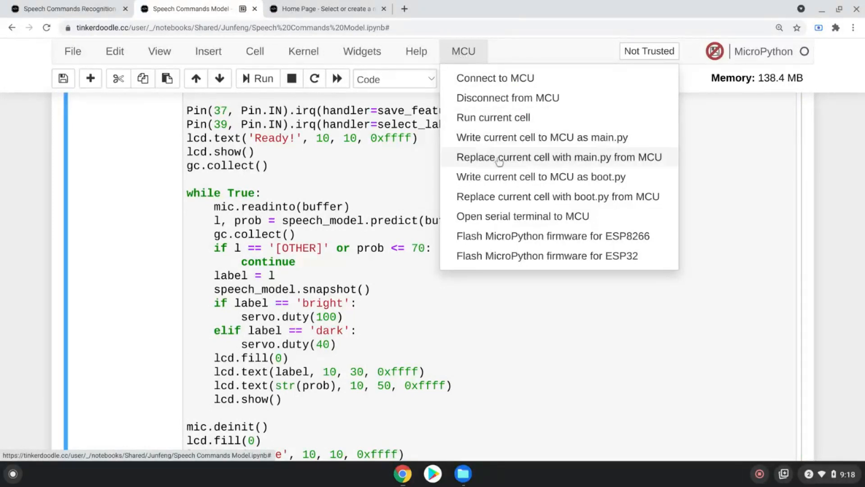
mouse_move(550, 138)
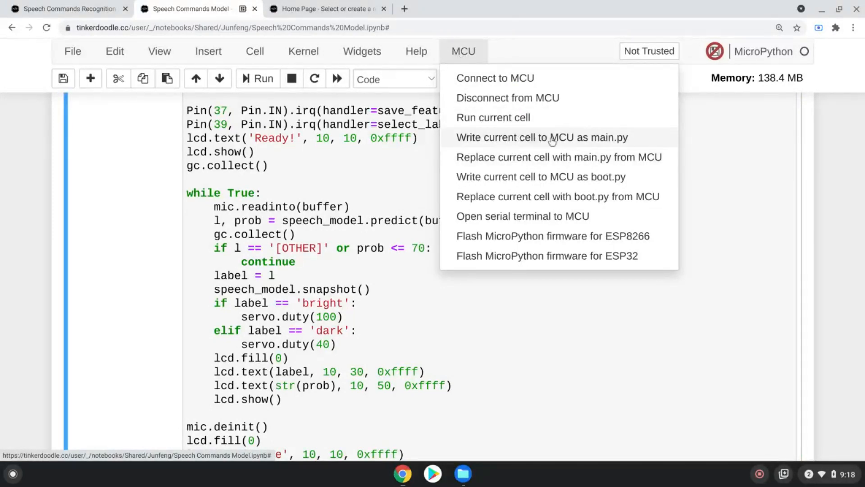
Step: Write the bright/dark servo demo cell to the device as main.py
left_click(494, 78)
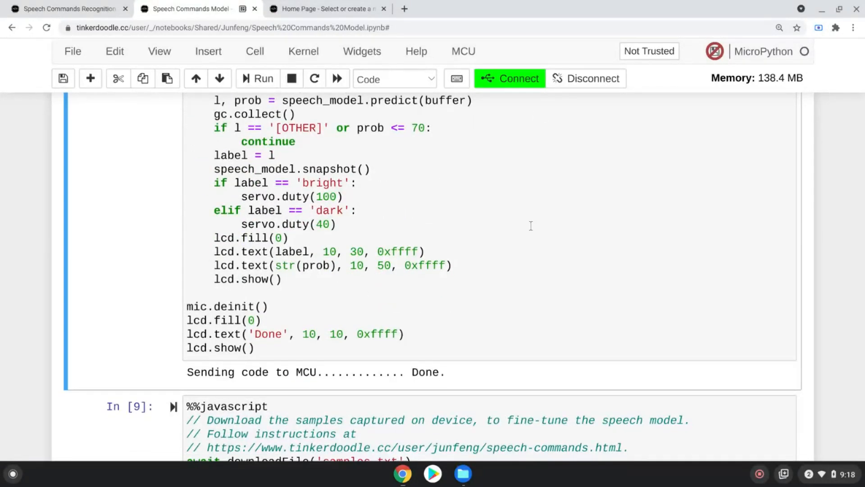
scroll("down", 3)
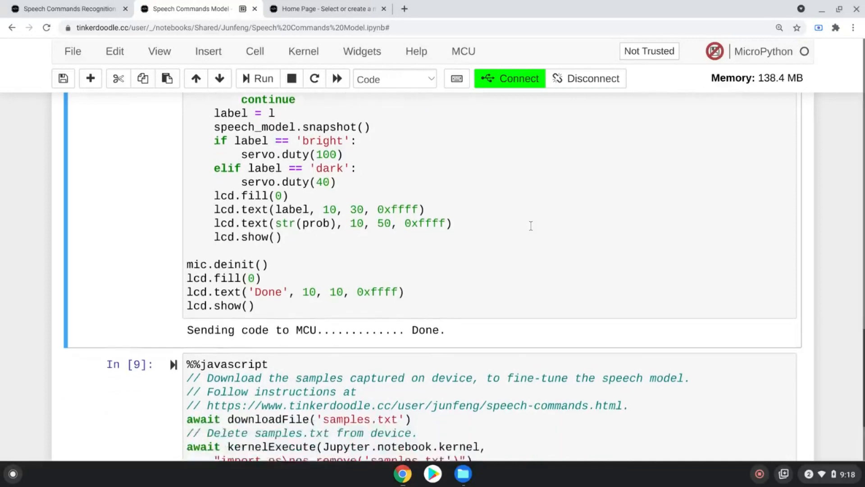
scroll("up", 3)
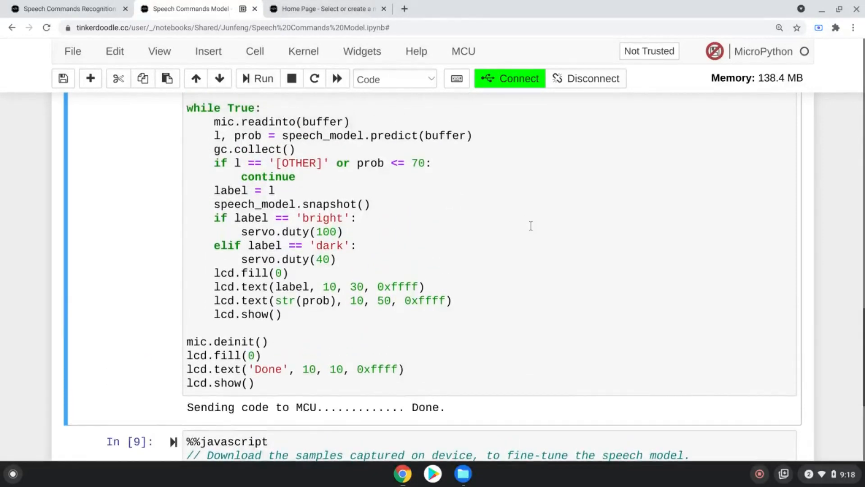